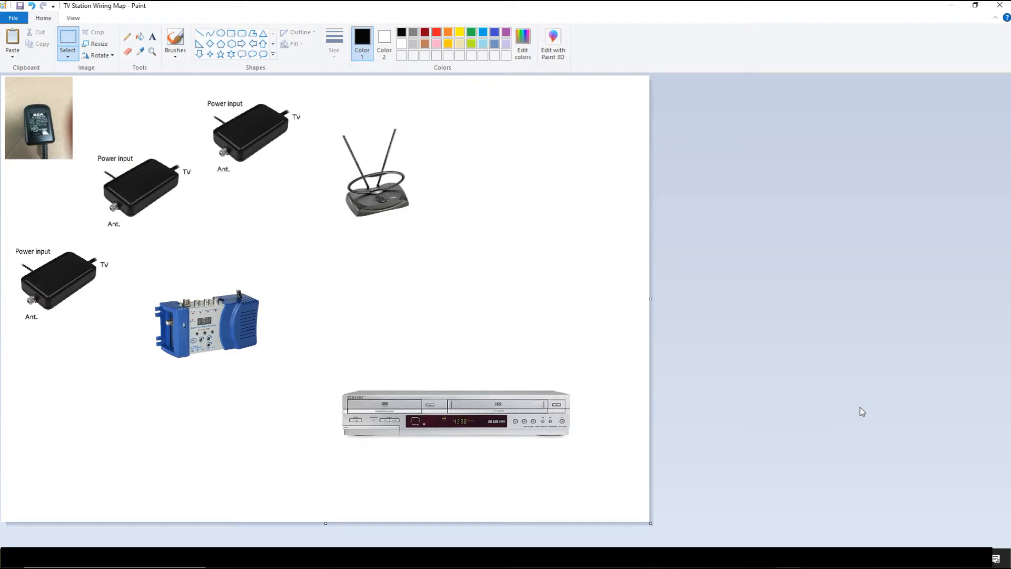
mouse_move(262, 476)
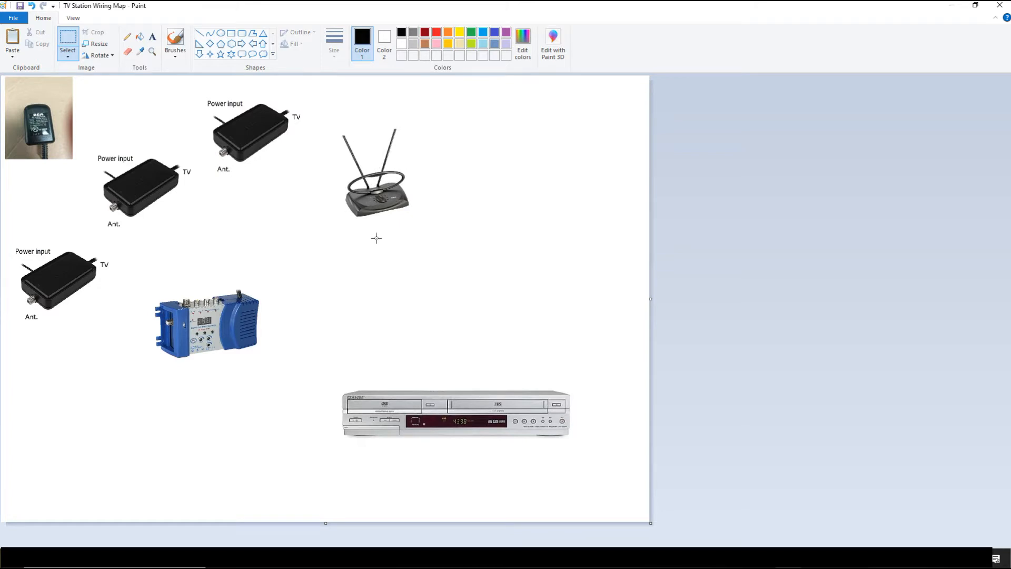
mouse_move(353, 137)
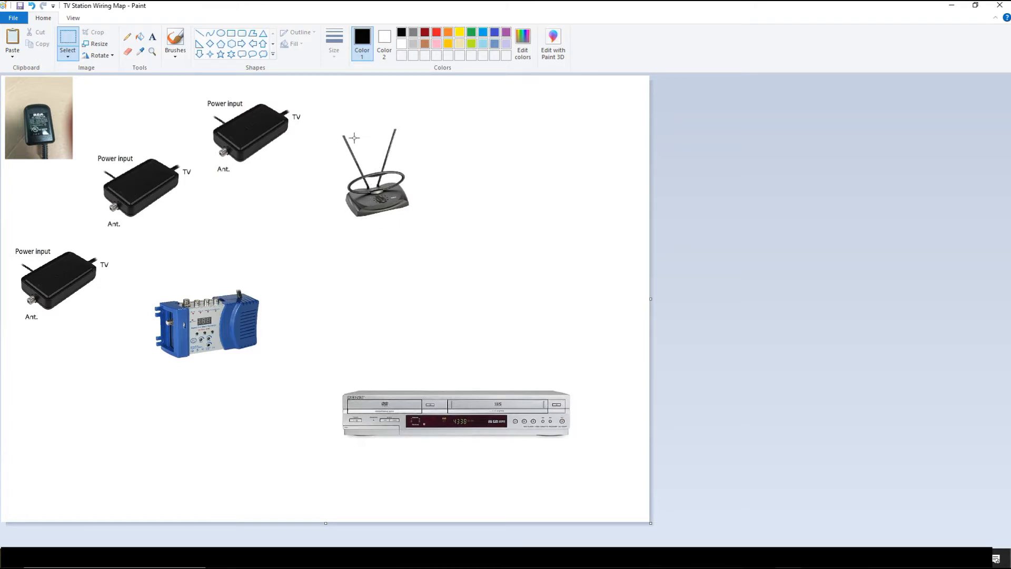
mouse_move(346, 207)
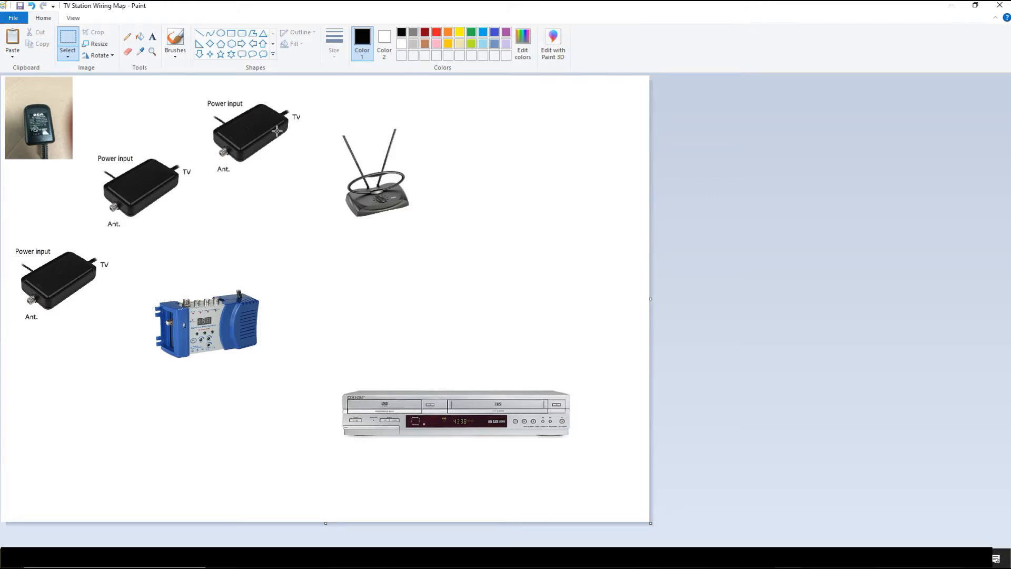
mouse_move(50, 268)
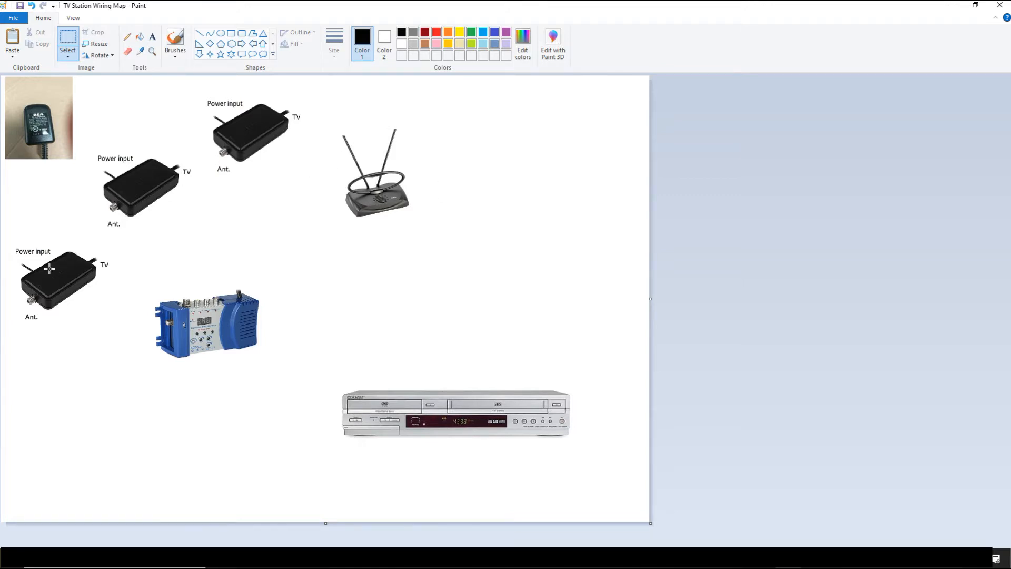
mouse_move(199, 379)
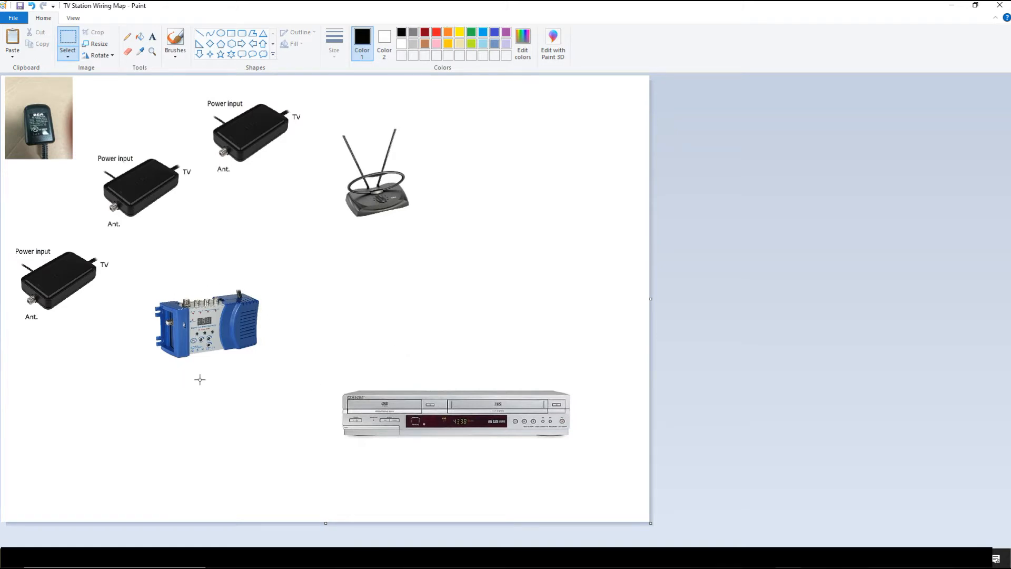
mouse_move(129, 396)
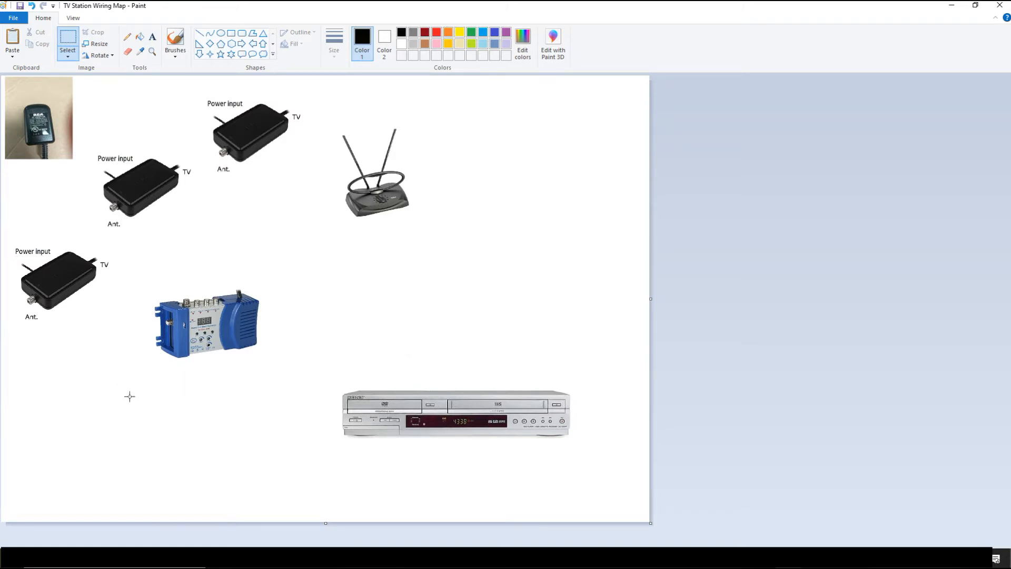
mouse_move(475, 410)
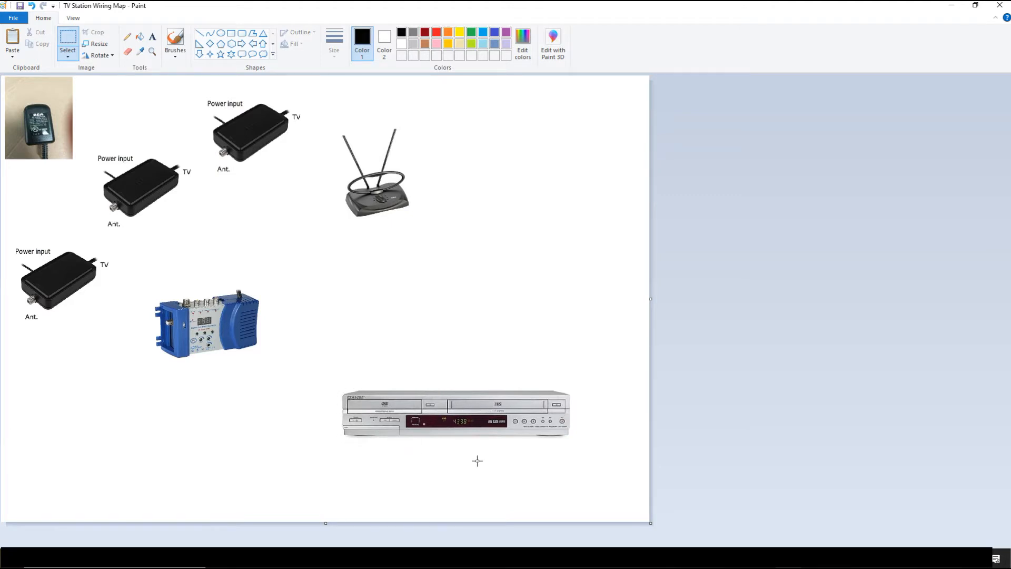
mouse_move(562, 450)
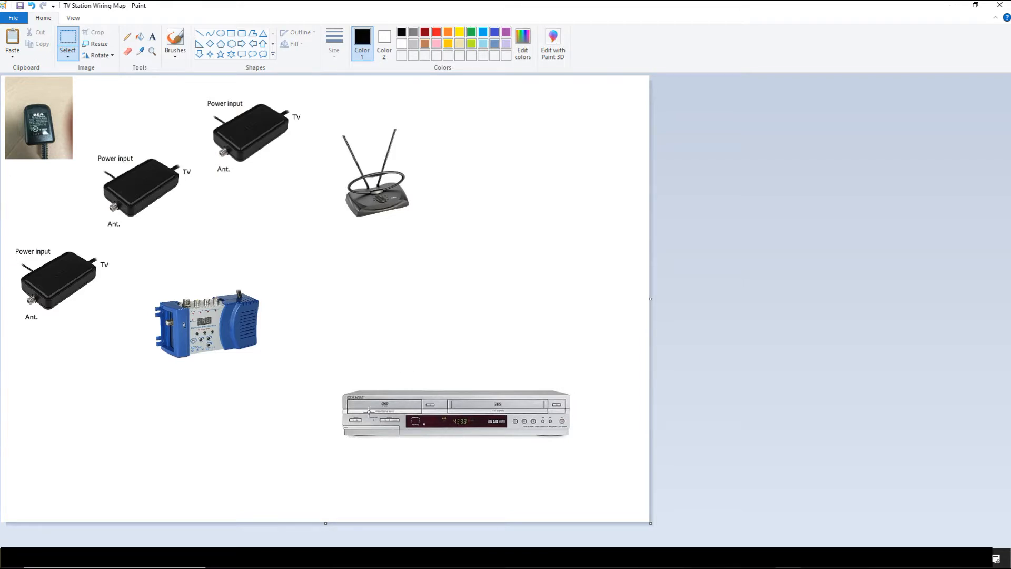
mouse_move(499, 385)
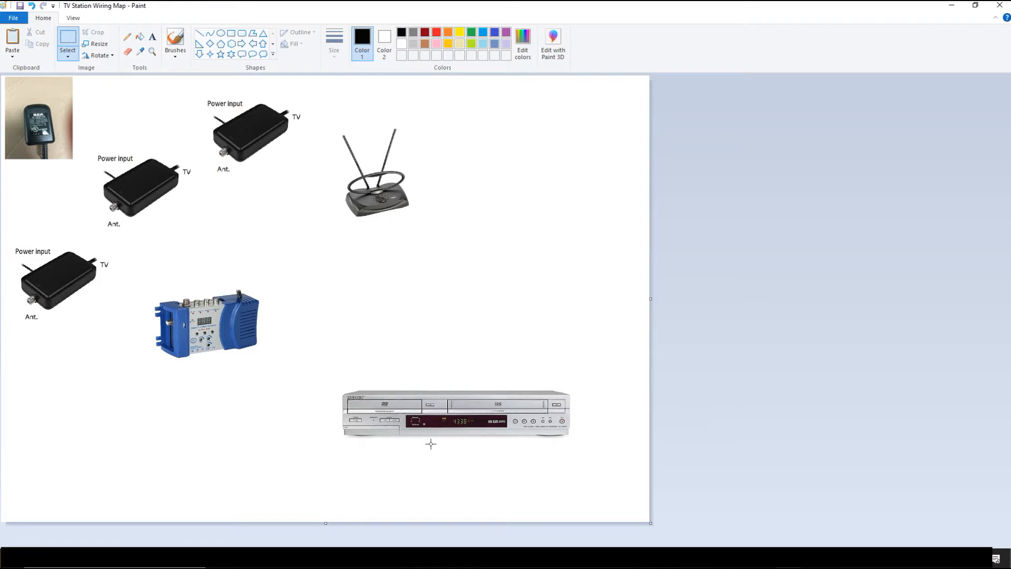
mouse_move(422, 440)
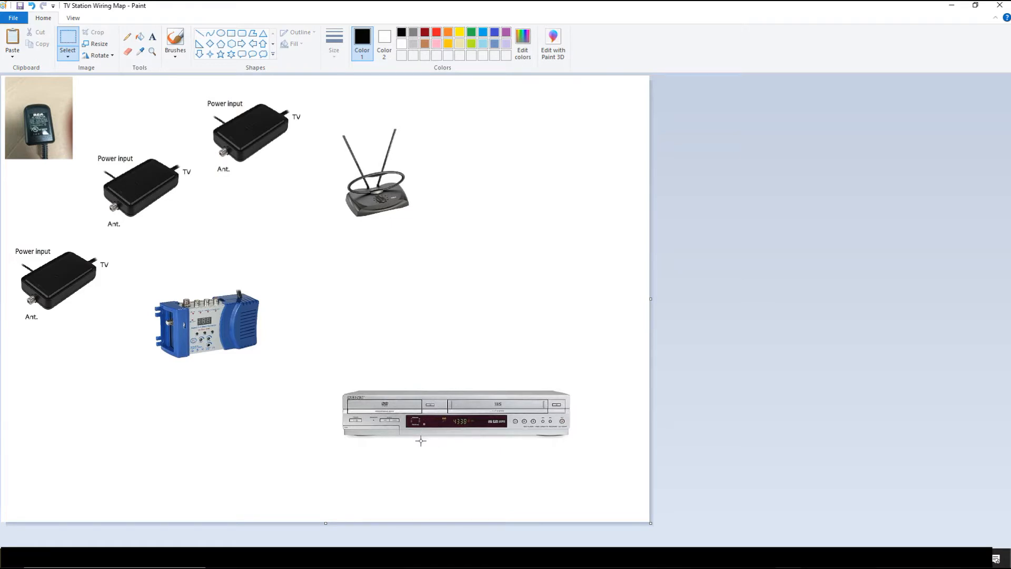
mouse_move(411, 443)
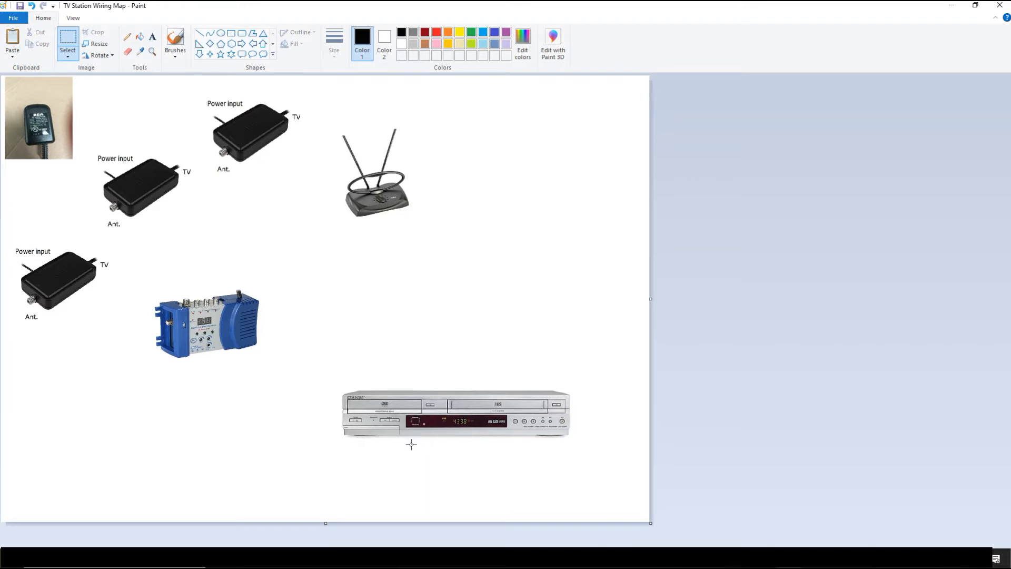
mouse_move(340, 416)
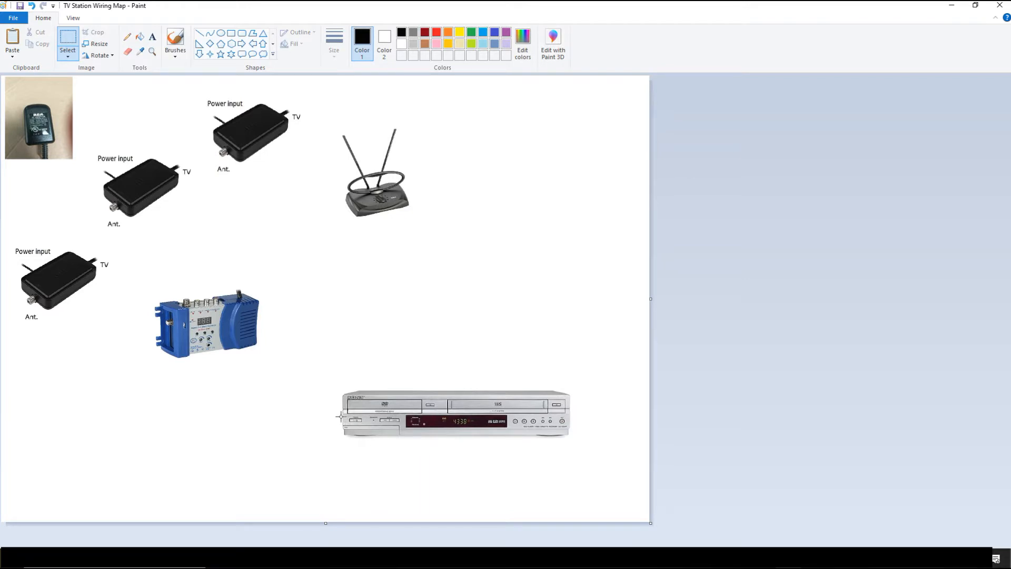
mouse_move(346, 151)
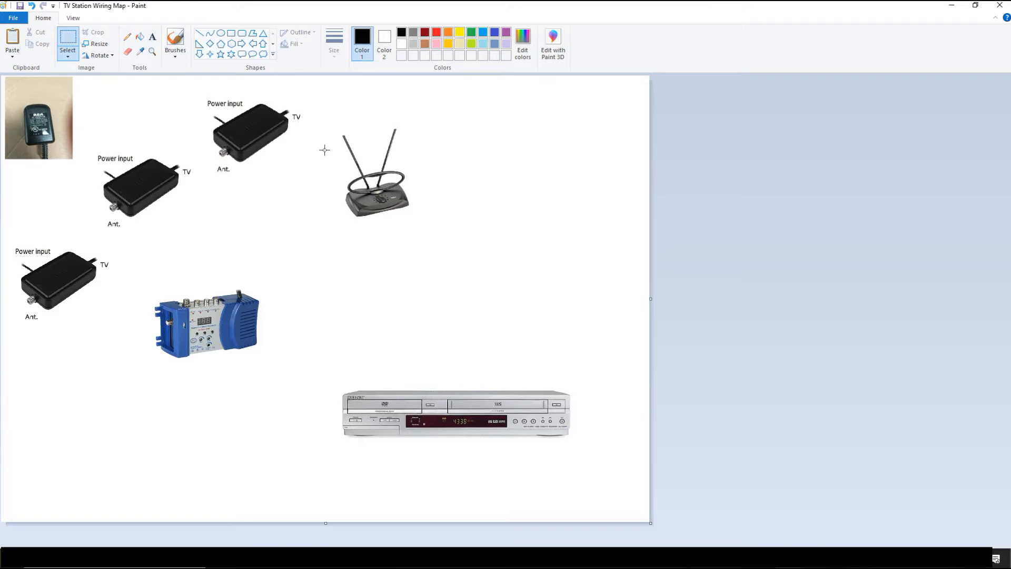
mouse_move(206, 216)
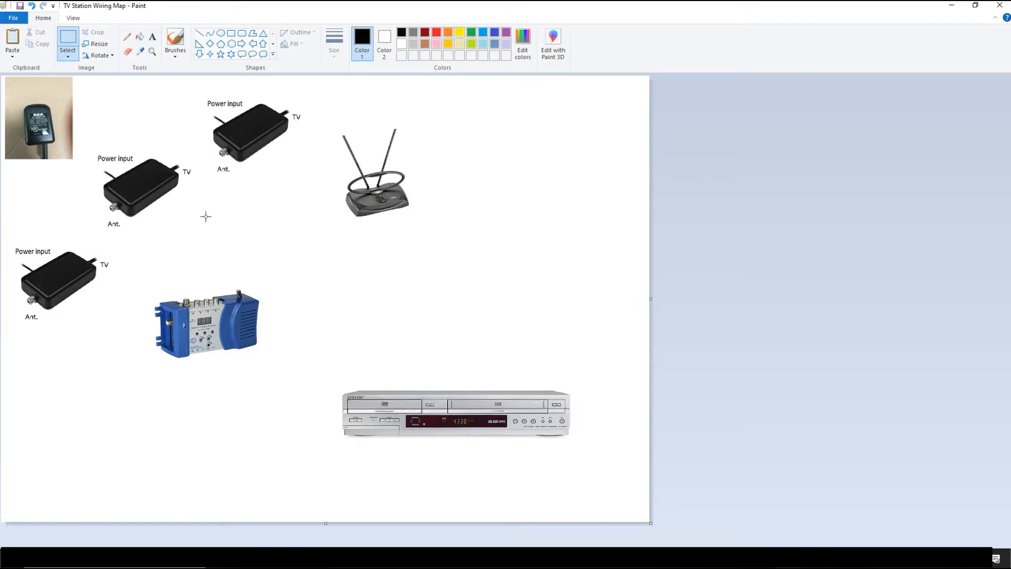
mouse_move(259, 136)
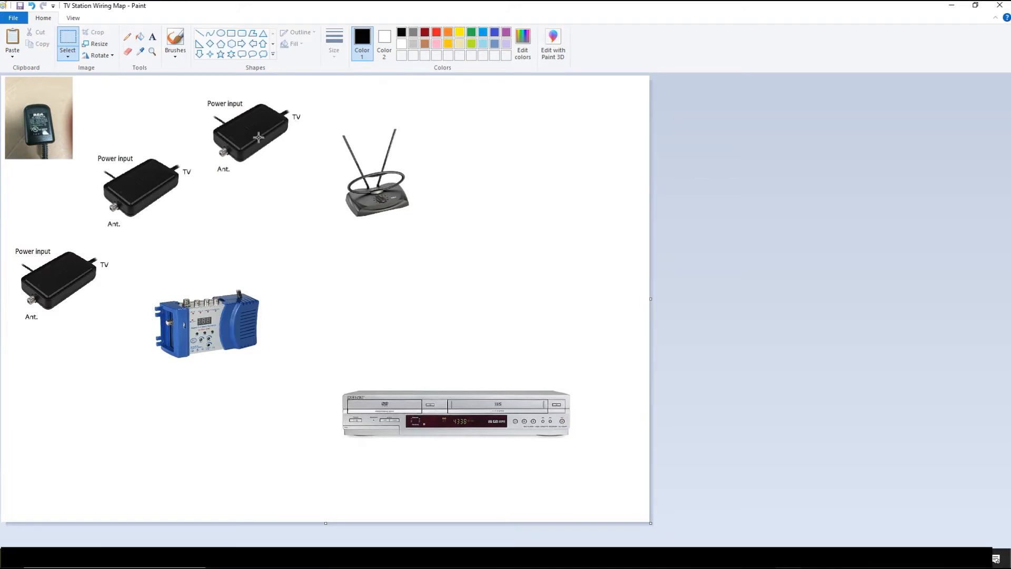
mouse_move(301, 123)
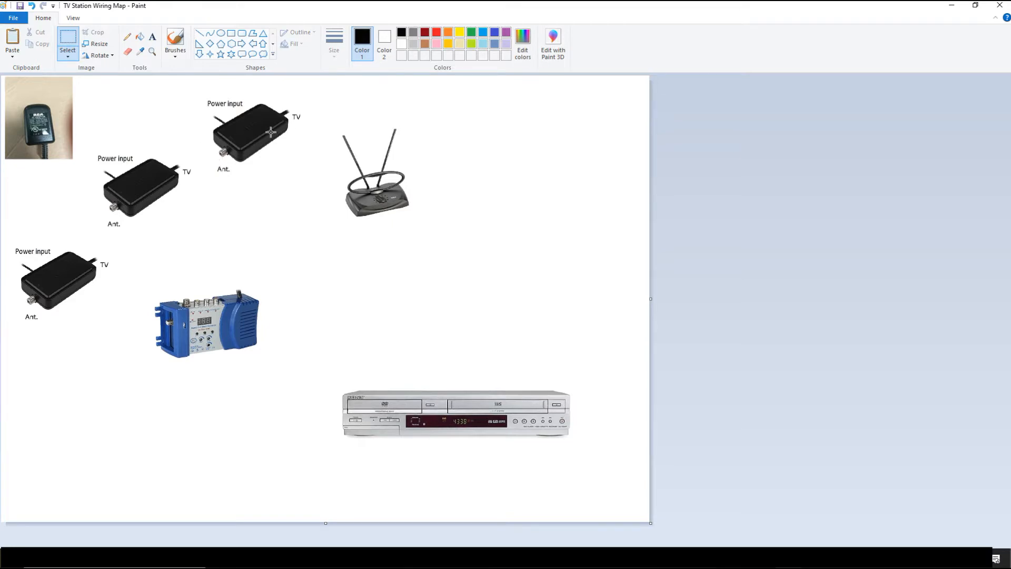
mouse_move(268, 146)
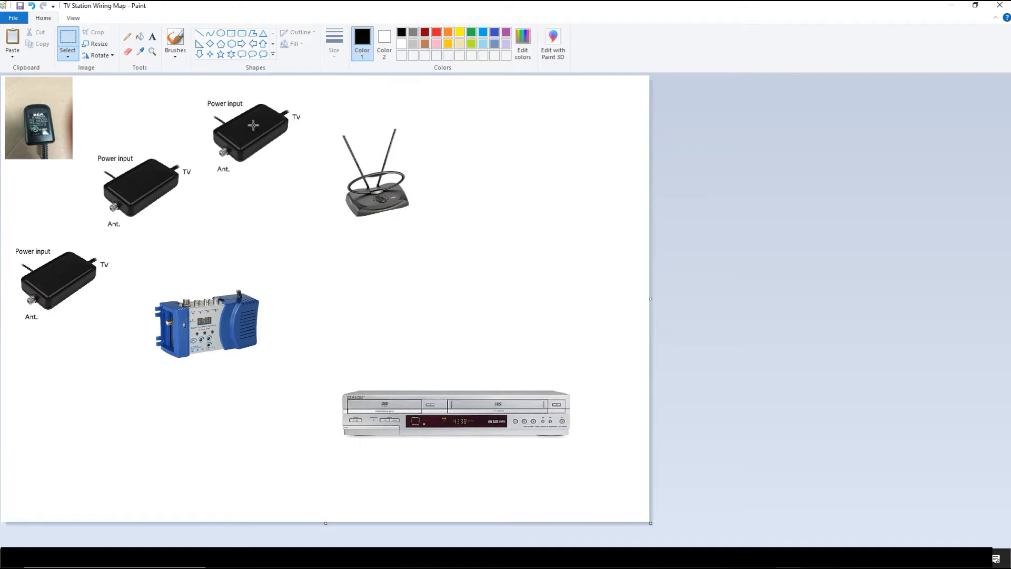
mouse_move(295, 100)
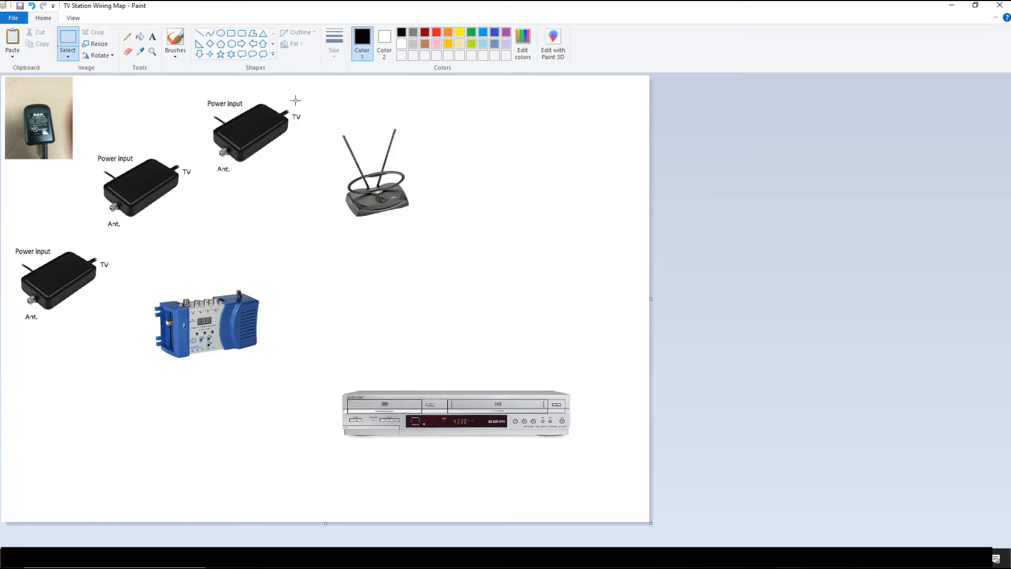
mouse_move(281, 115)
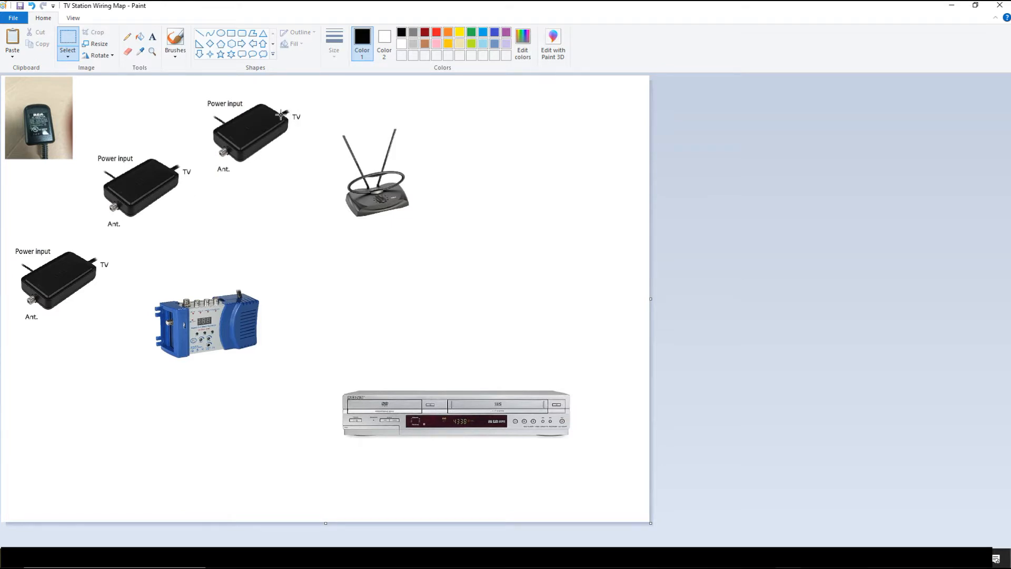
mouse_move(272, 121)
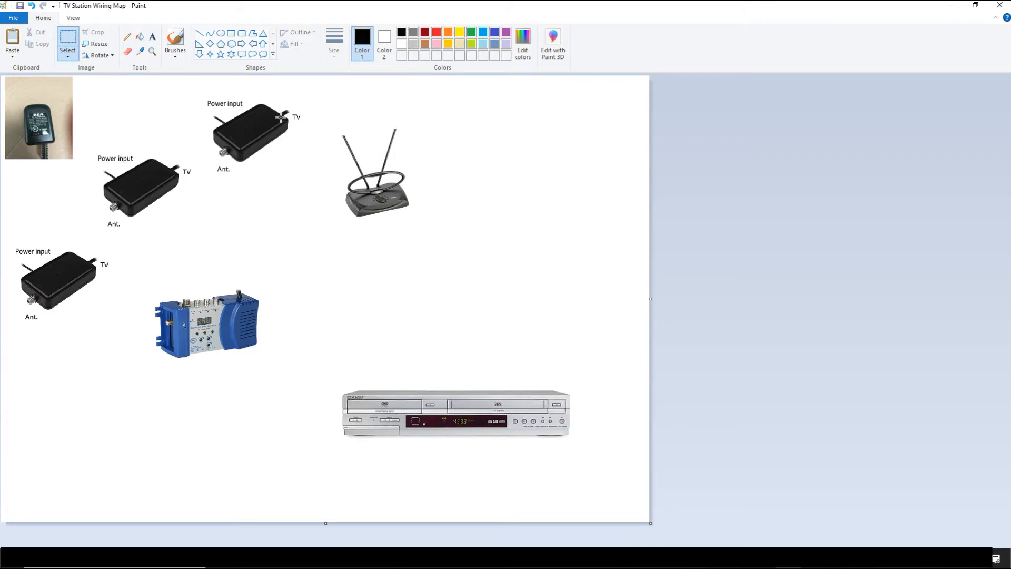
mouse_move(287, 115)
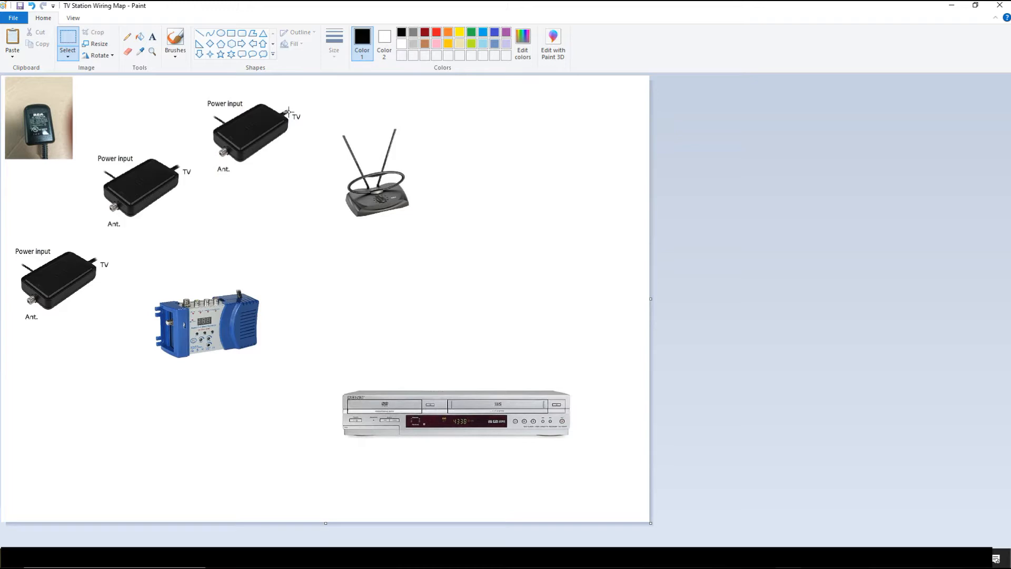
mouse_move(337, 157)
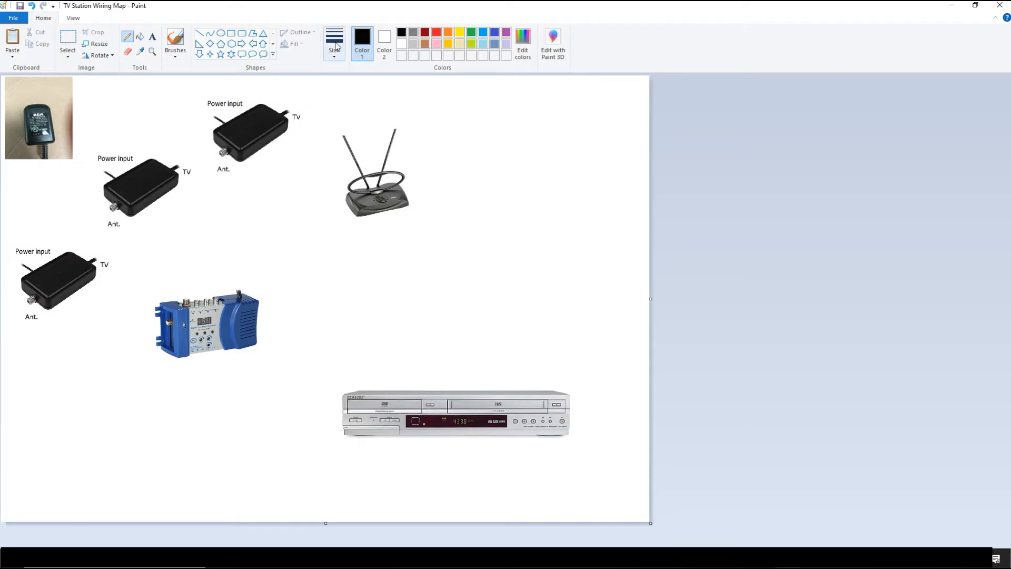
Step: Draw a freehand pencil cable from the top amplifier's TV port to the antenna
left_click(334, 38)
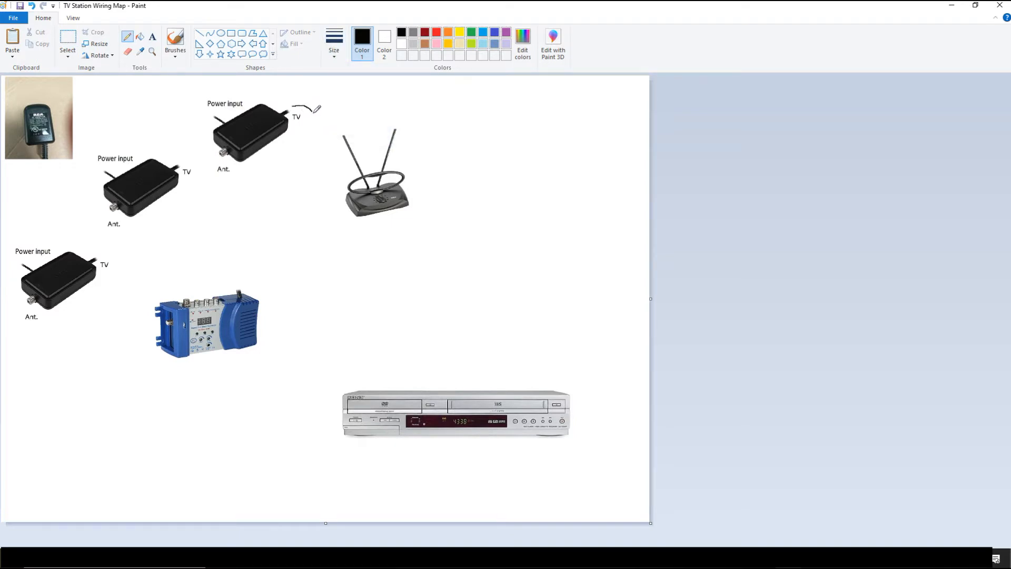
left_click_drag(310, 110, 338, 177)
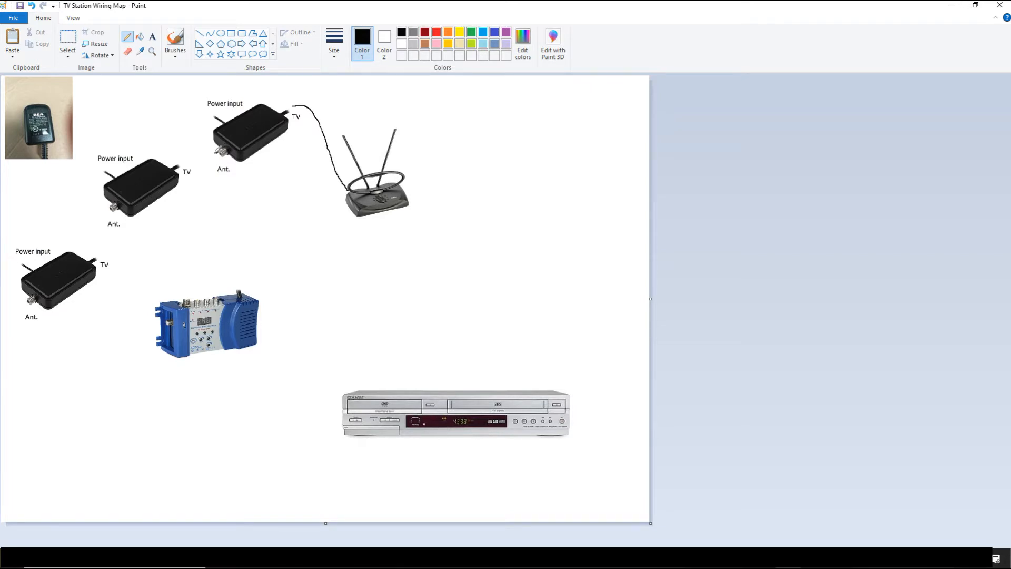
Step: Draw cables chaining middle-to-top and bottom-to-middle amplifiers, then bottom Ant. to the blue modulator
left_click_drag(174, 169, 222, 144)
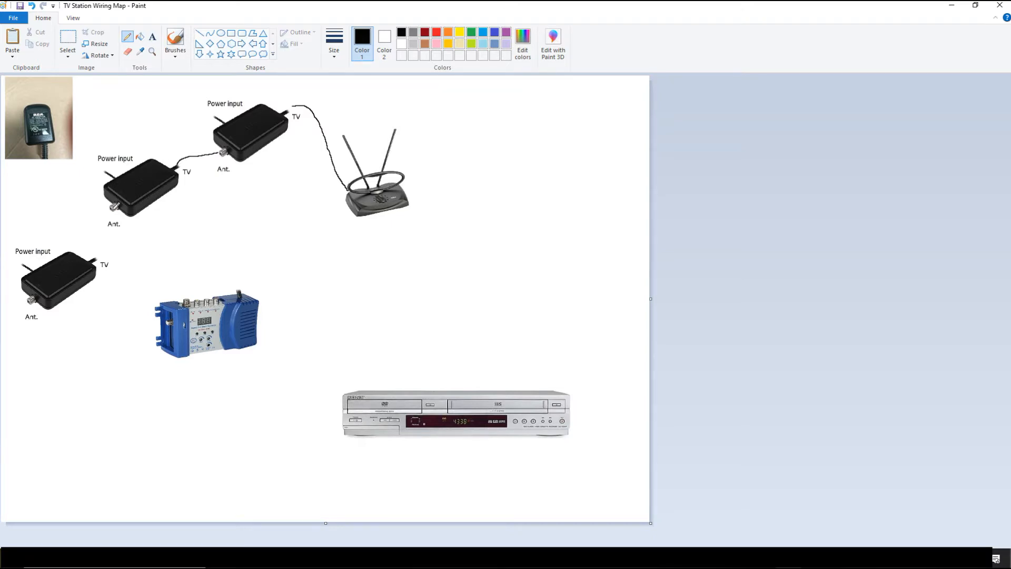
left_click_drag(114, 205, 97, 250)
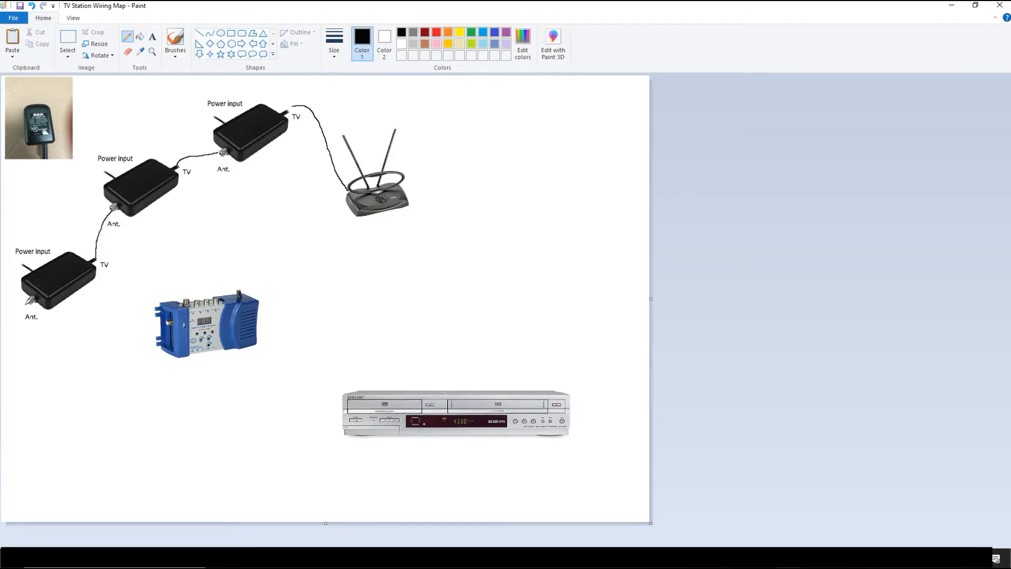
left_click_drag(31, 303, 43, 345)
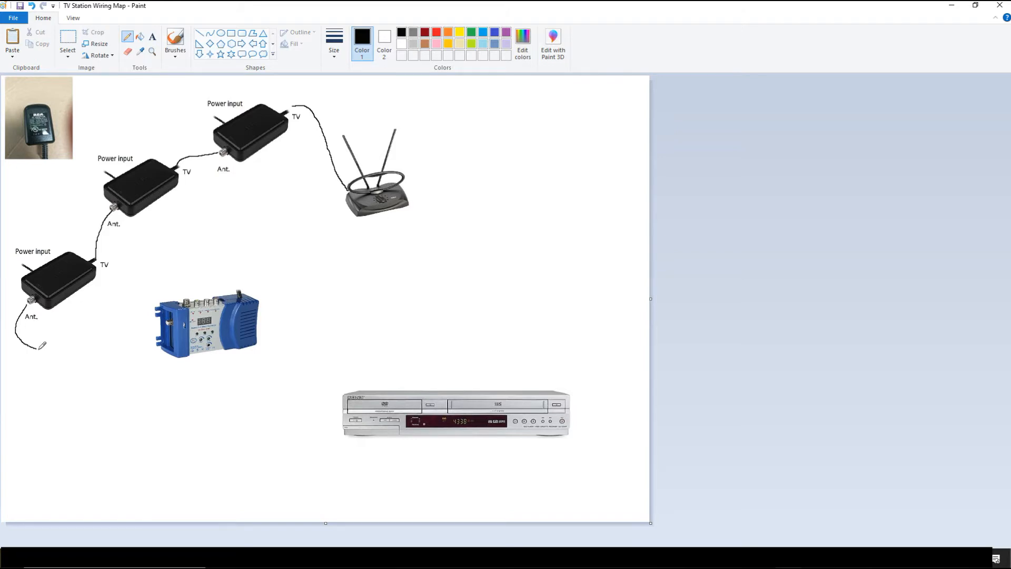
left_click_drag(38, 345, 164, 319)
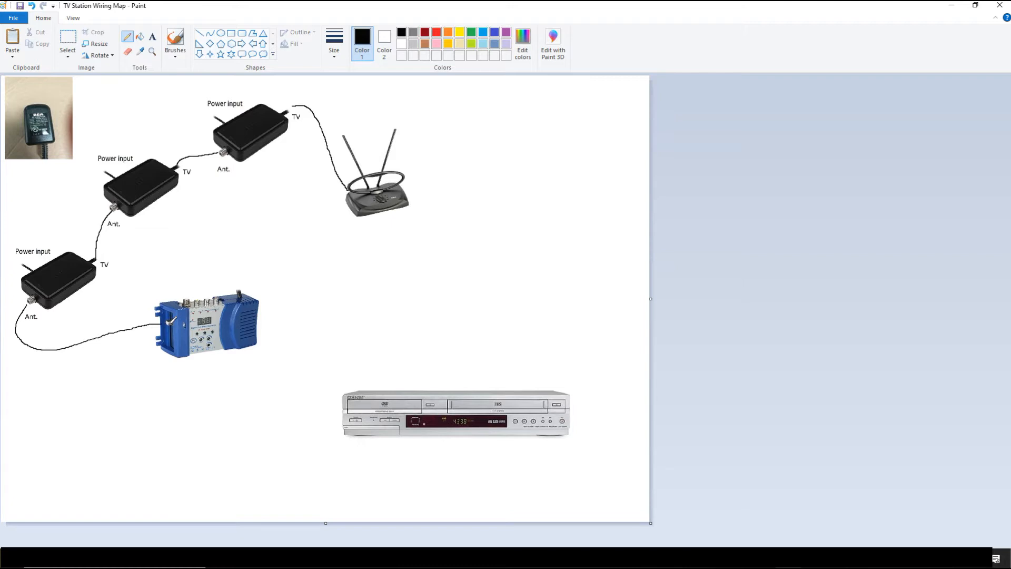
mouse_move(125, 278)
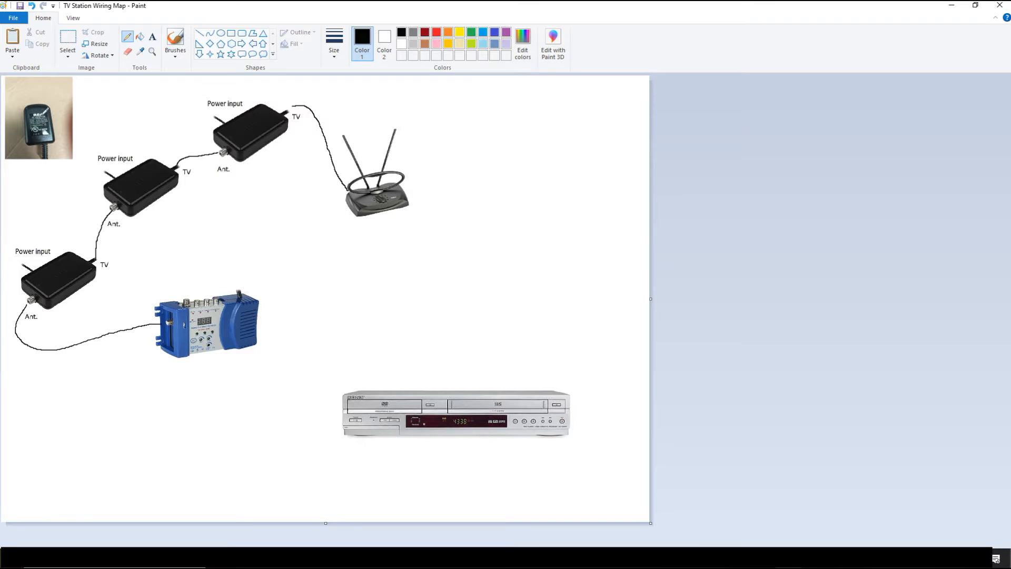
mouse_move(82, 252)
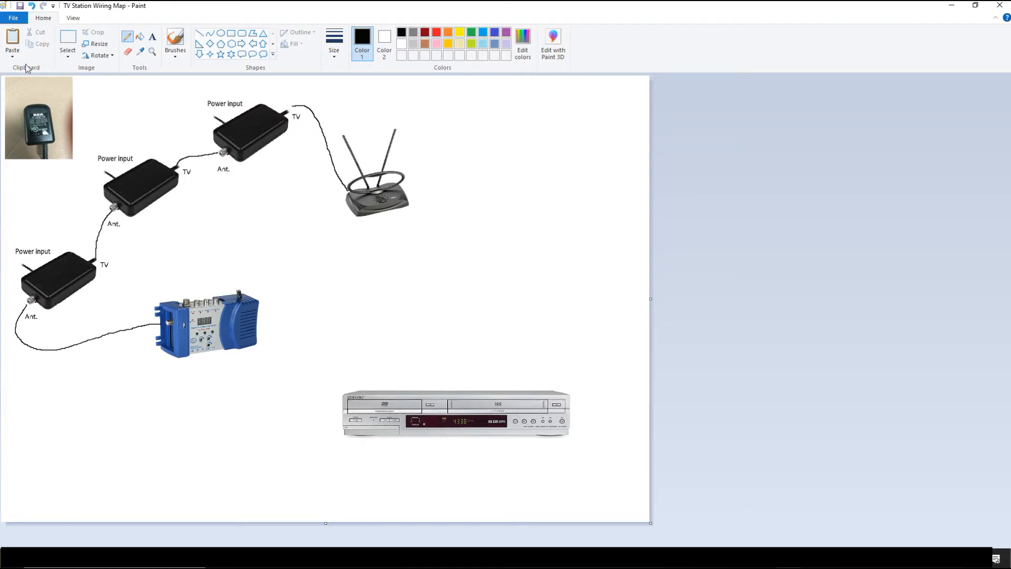
mouse_move(49, 201)
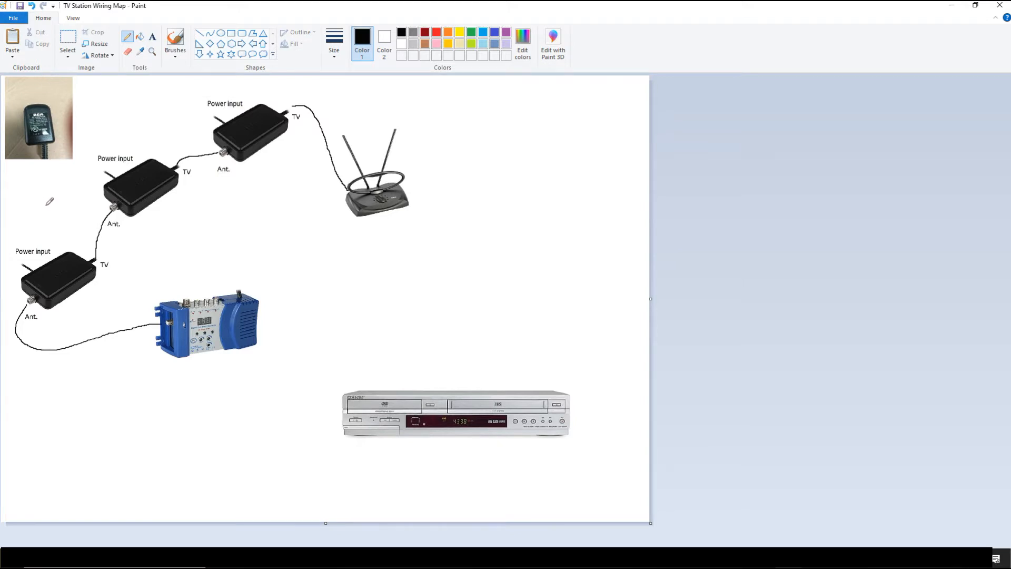
mouse_move(50, 238)
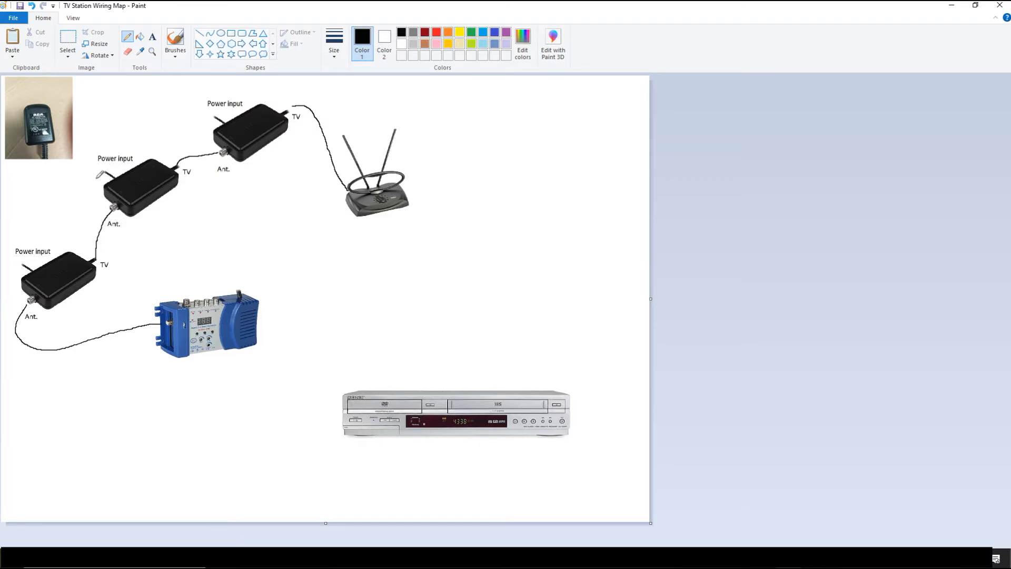
mouse_move(153, 37)
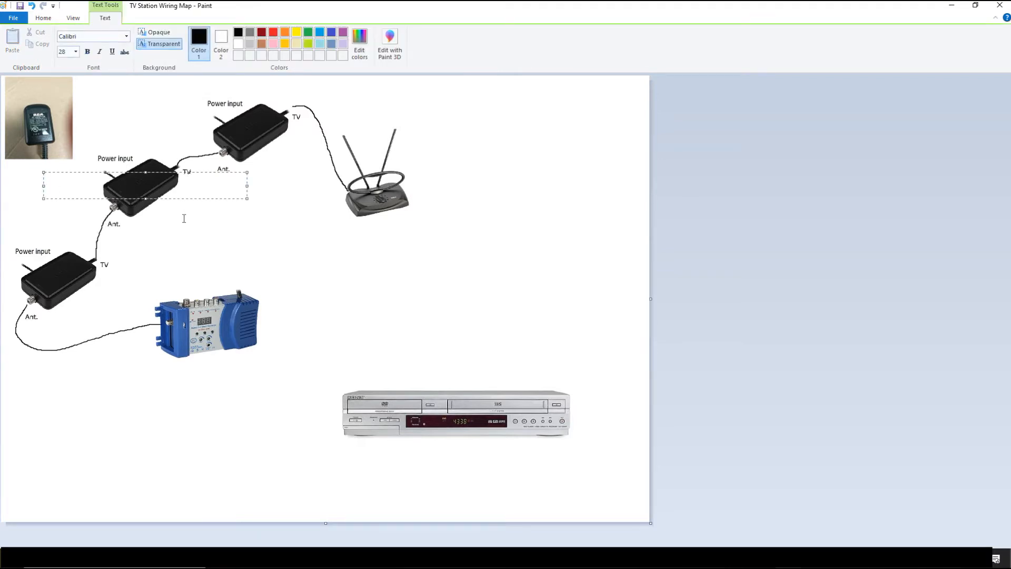
Step: Type a 'No power' text label left of the middle amplifier
type("No p")
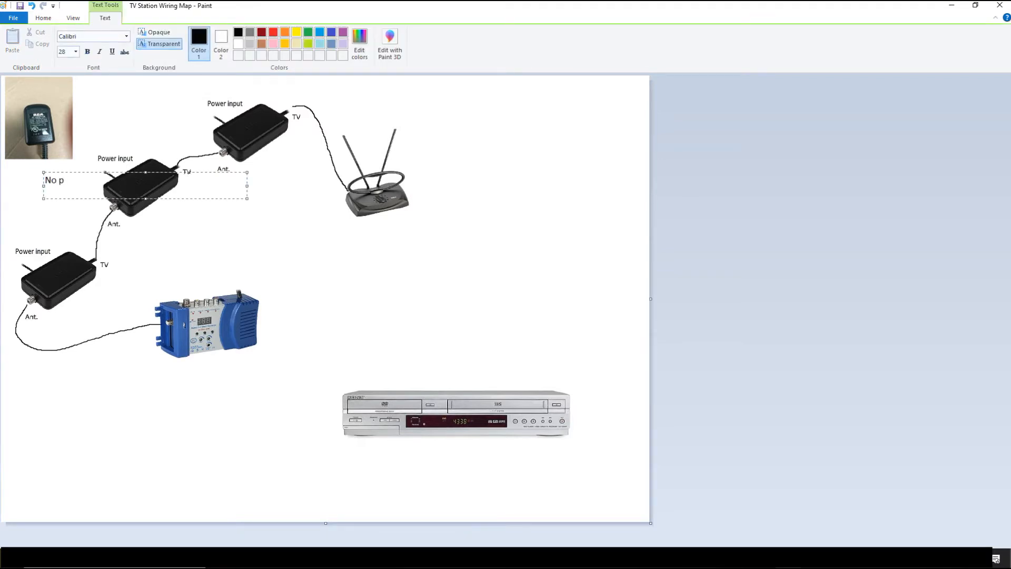
type("ower")
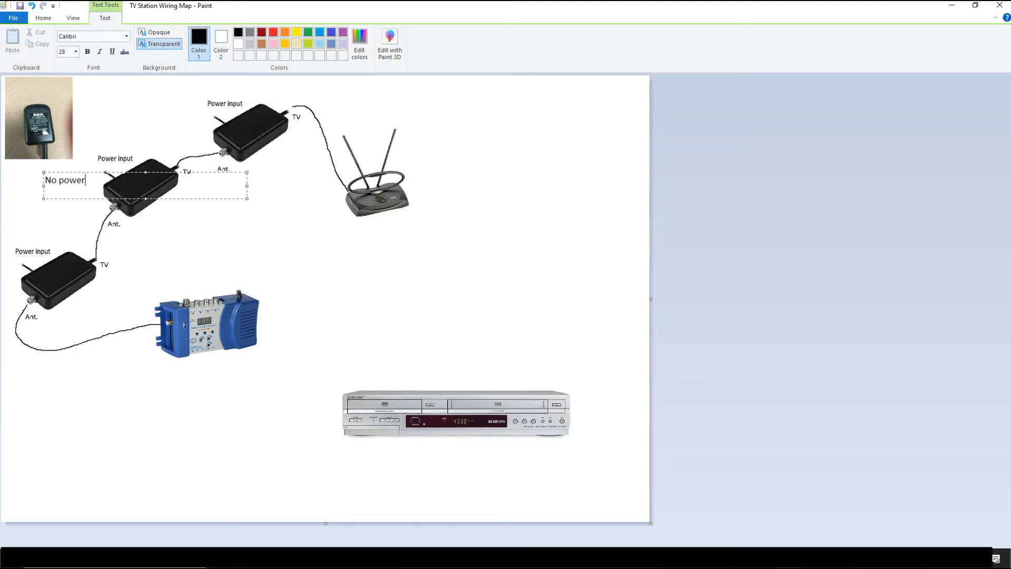
mouse_move(124, 184)
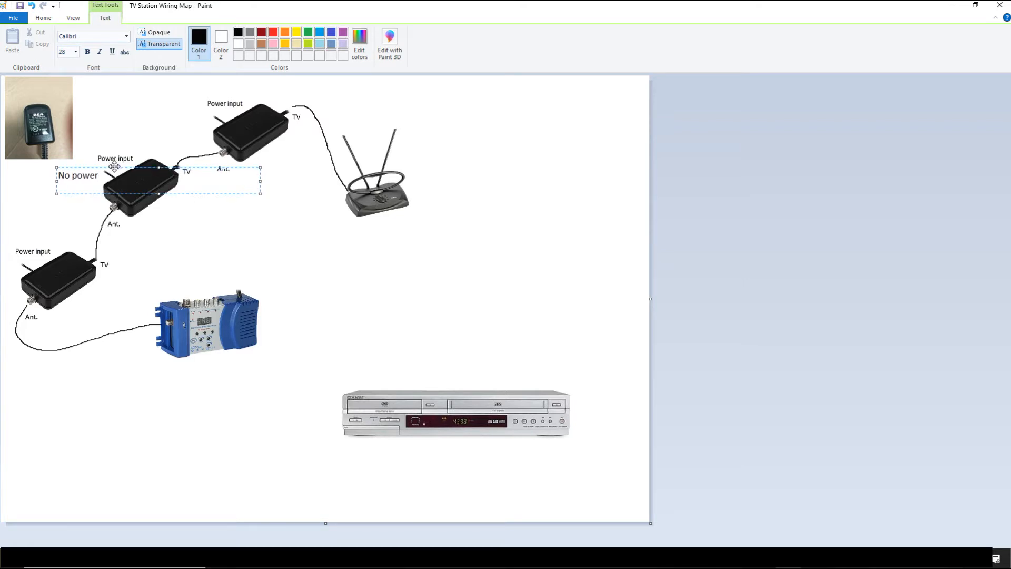
mouse_move(206, 250)
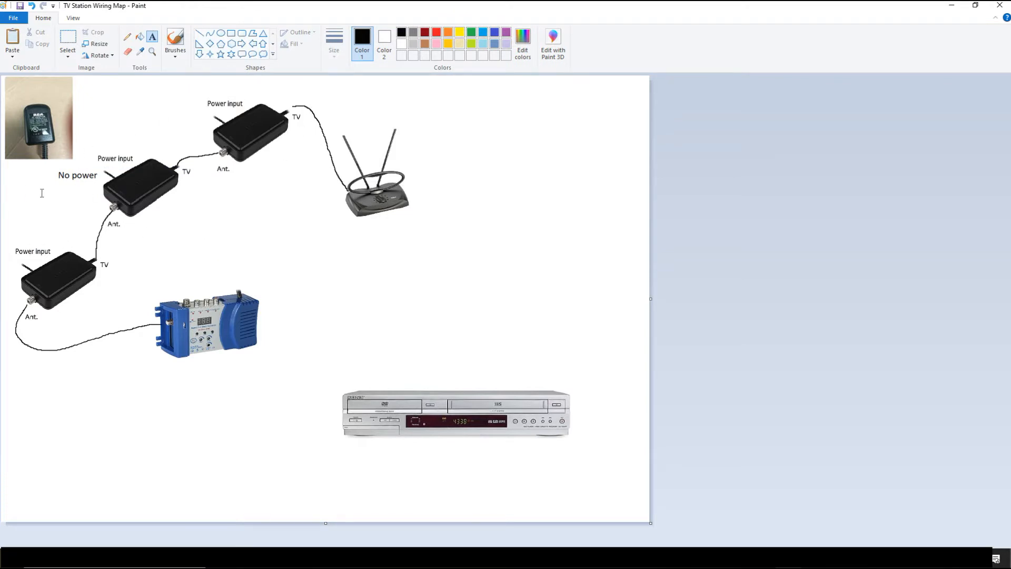
mouse_move(29, 256)
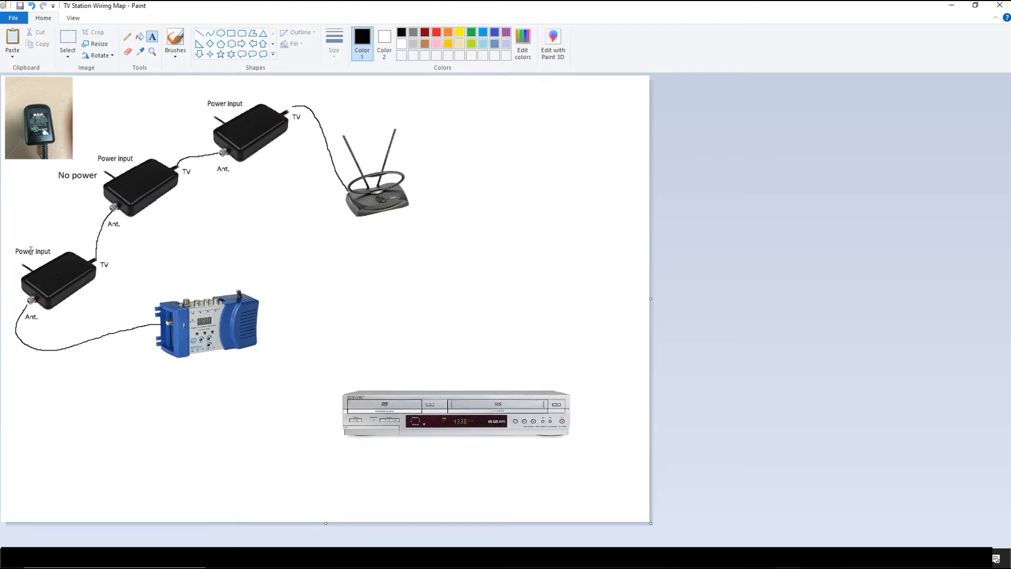
mouse_move(199, 126)
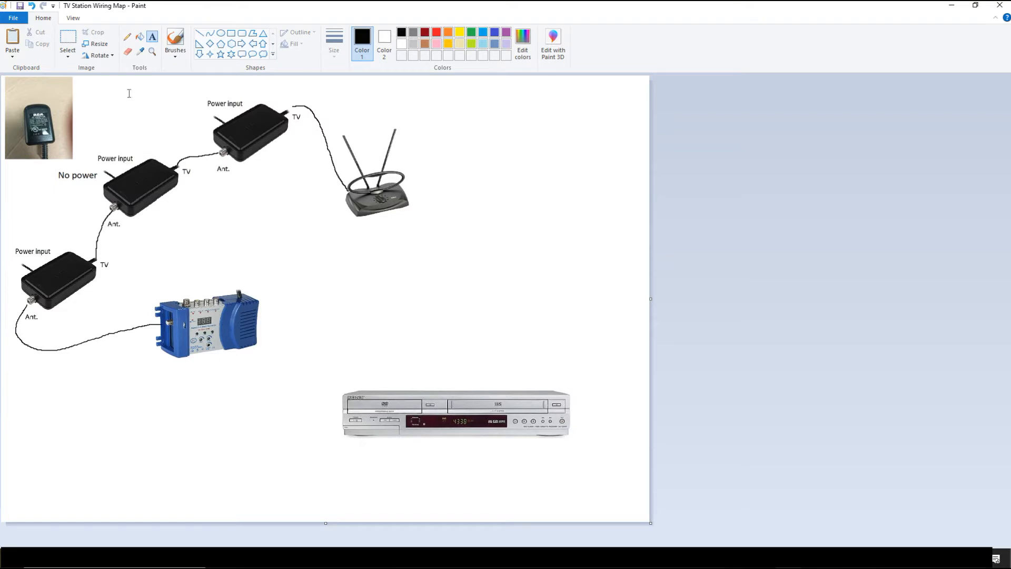
Step: Draw power cords from the adapter photo to the top and bottom amplifiers' power inputs
left_click(127, 37)
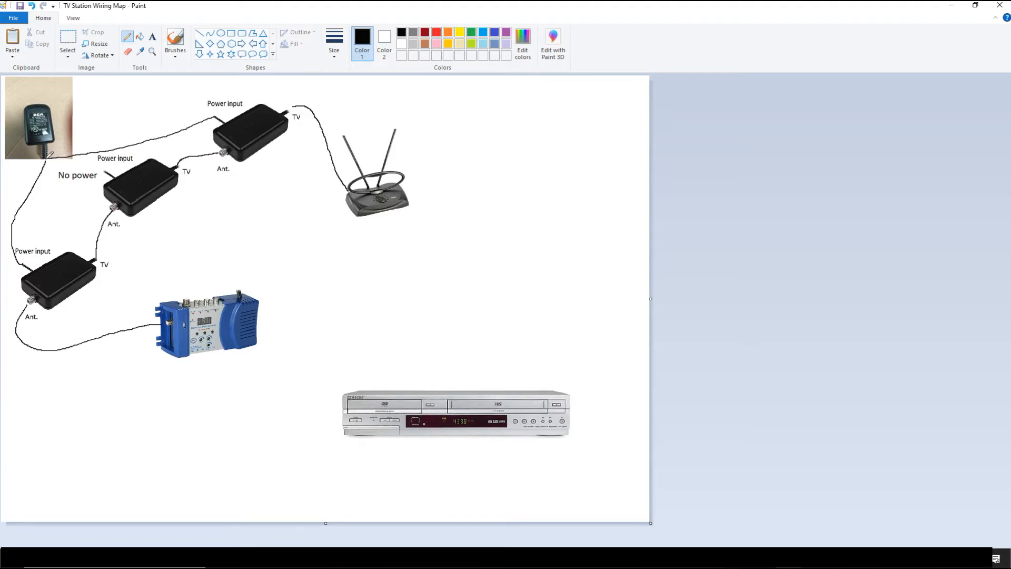
mouse_move(664, 405)
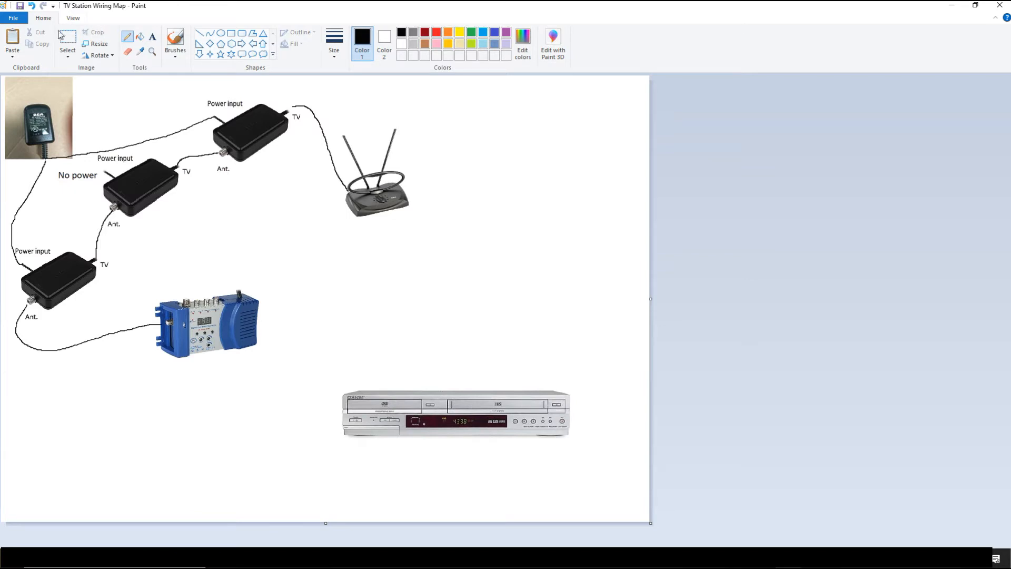
left_click(73, 18)
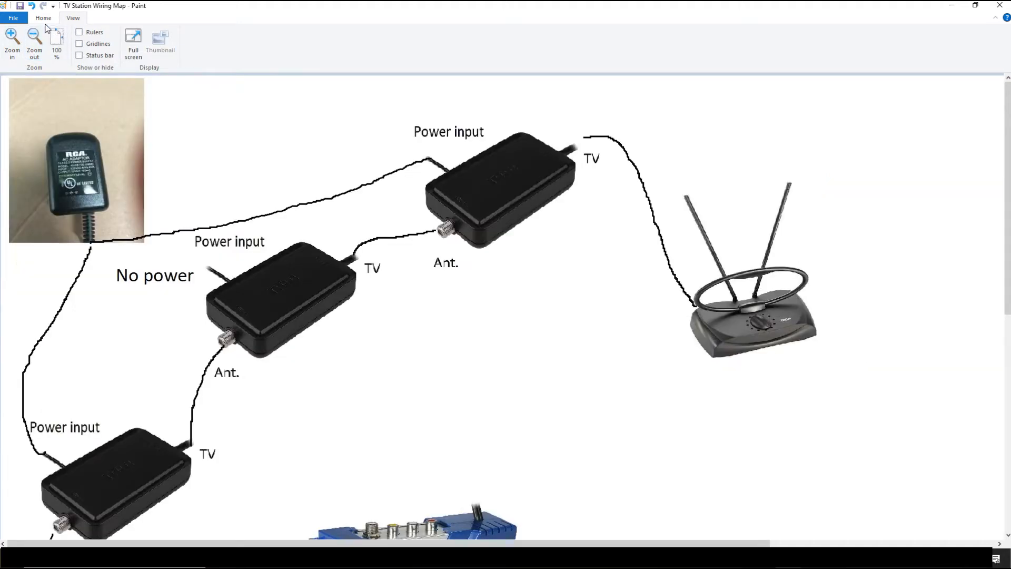
Step: Add a '12v 100mA' text label beside the power adapter photo
left_click(42, 18)
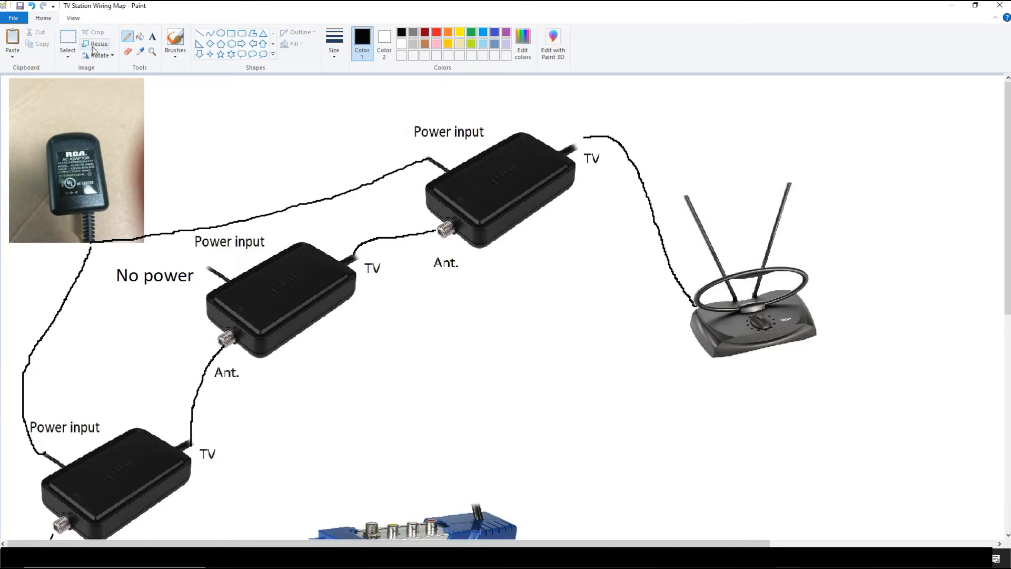
left_click(281, 147)
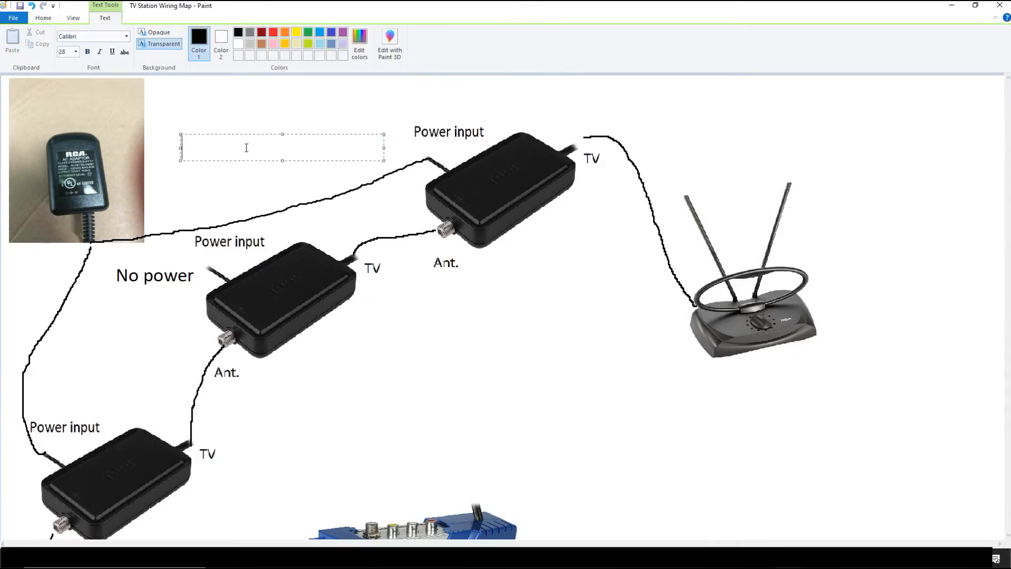
type("12v 1")
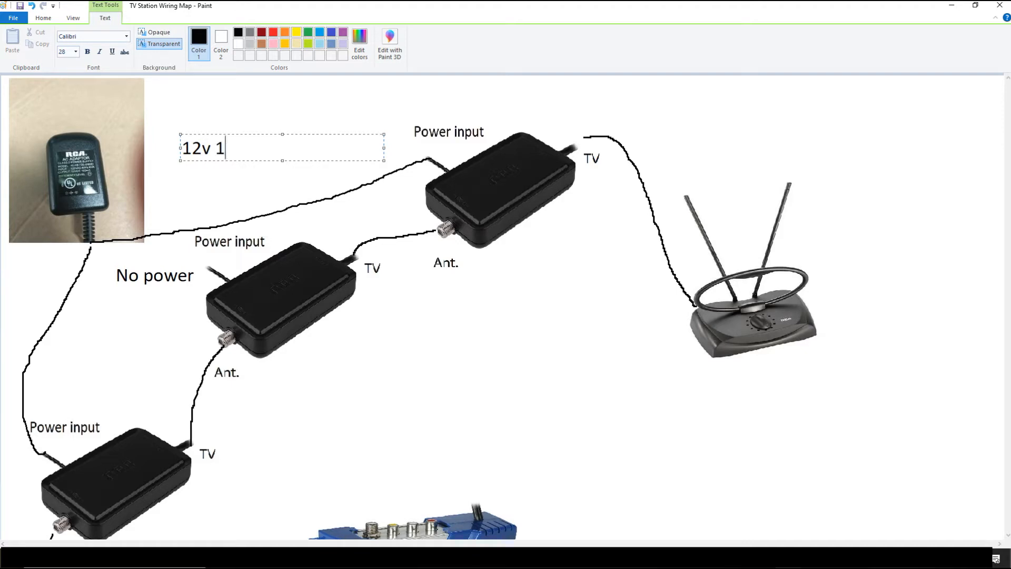
type("00m")
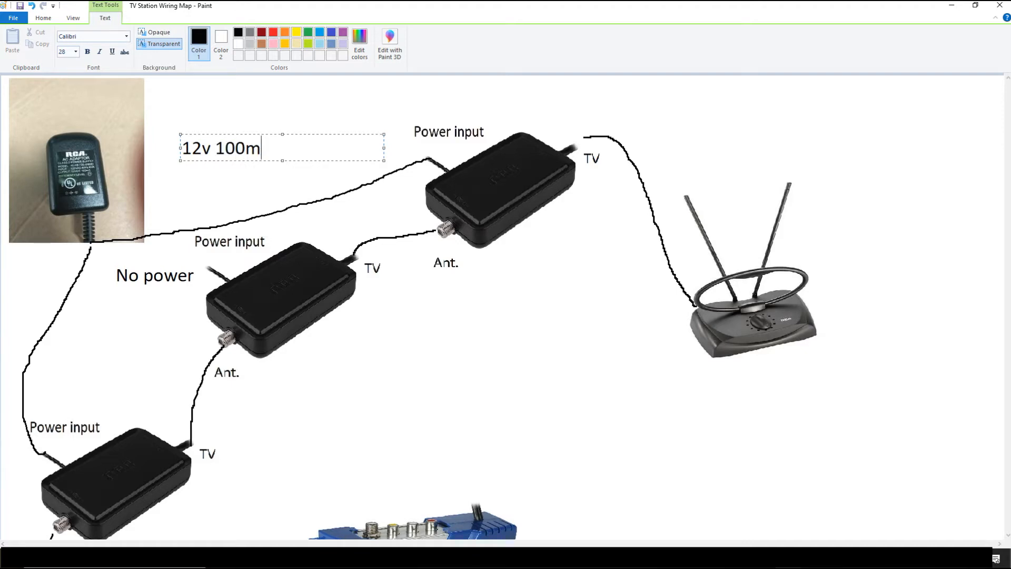
type("A")
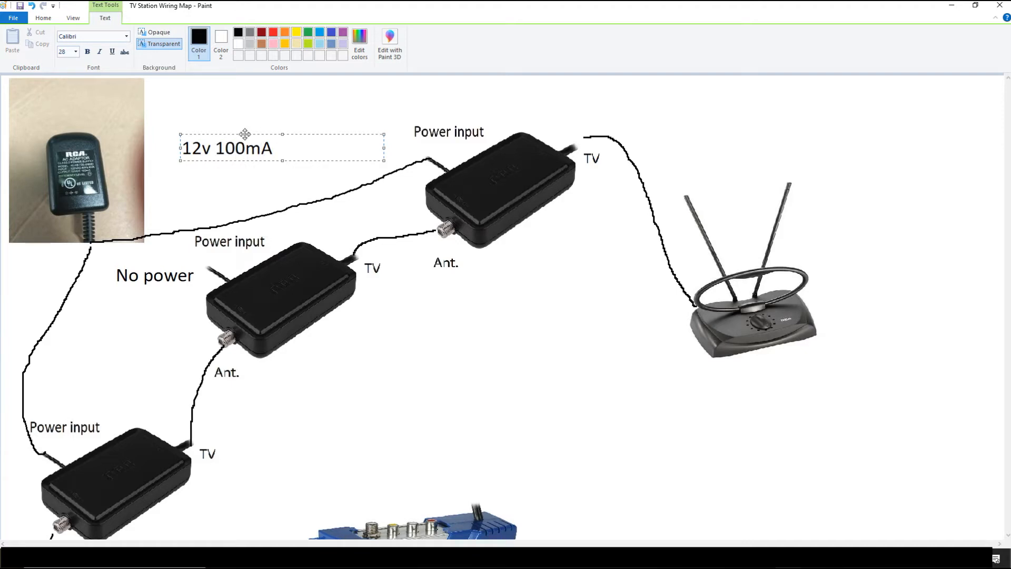
left_click(42, 18)
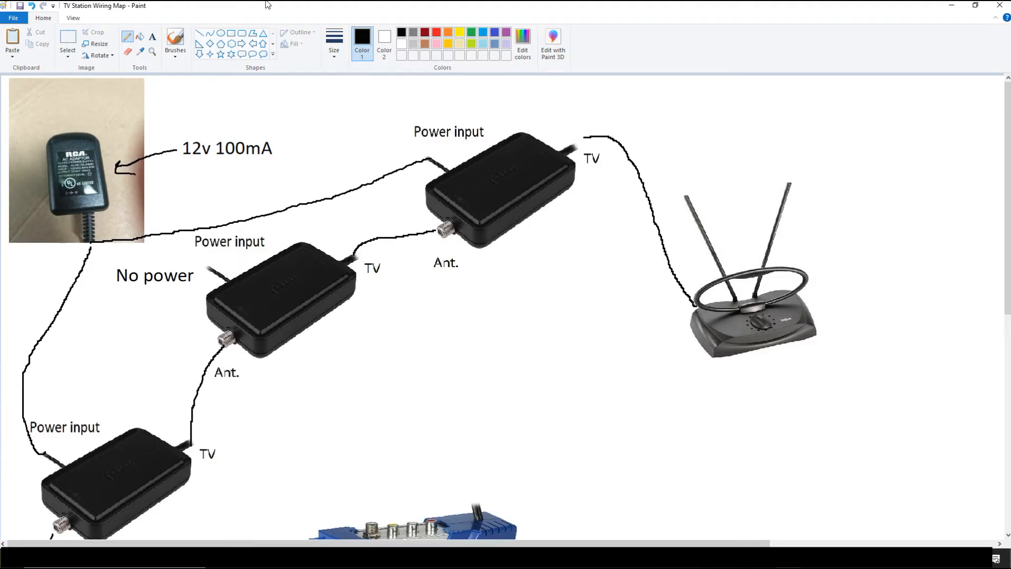
left_click(72, 17)
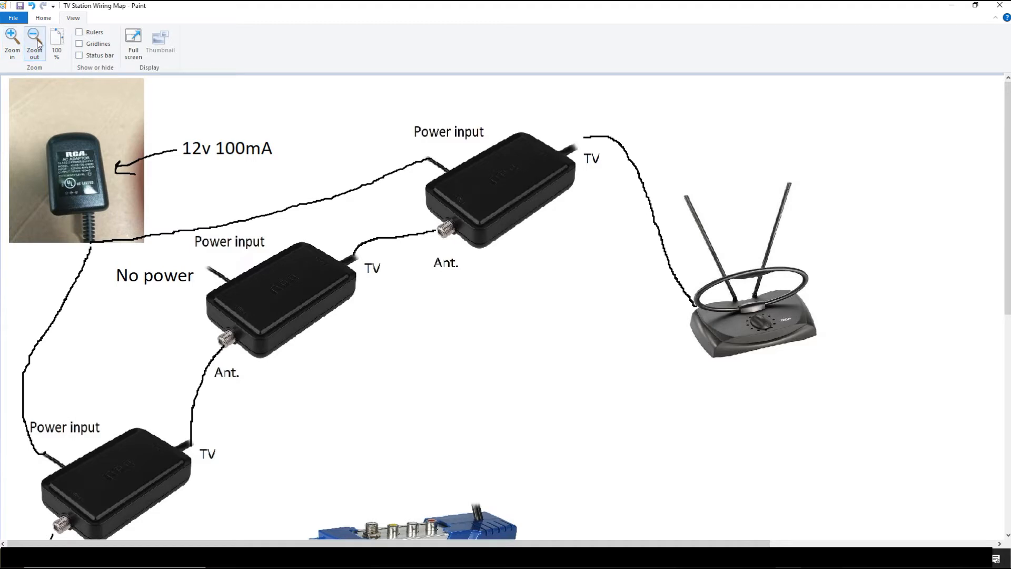
Step: Zoom out so the entire wiring diagram page is visible
left_click(33, 46)
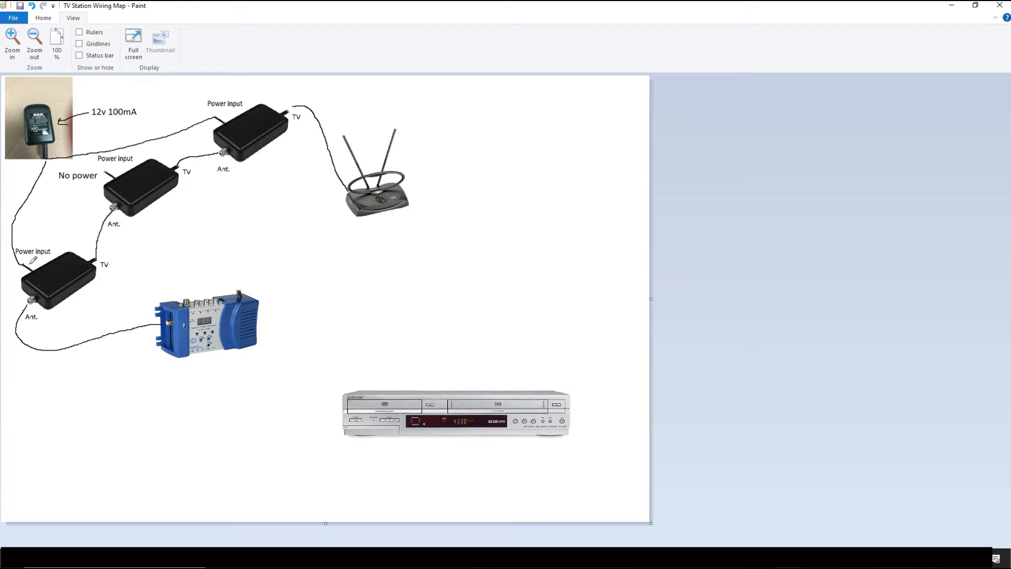
mouse_move(59, 162)
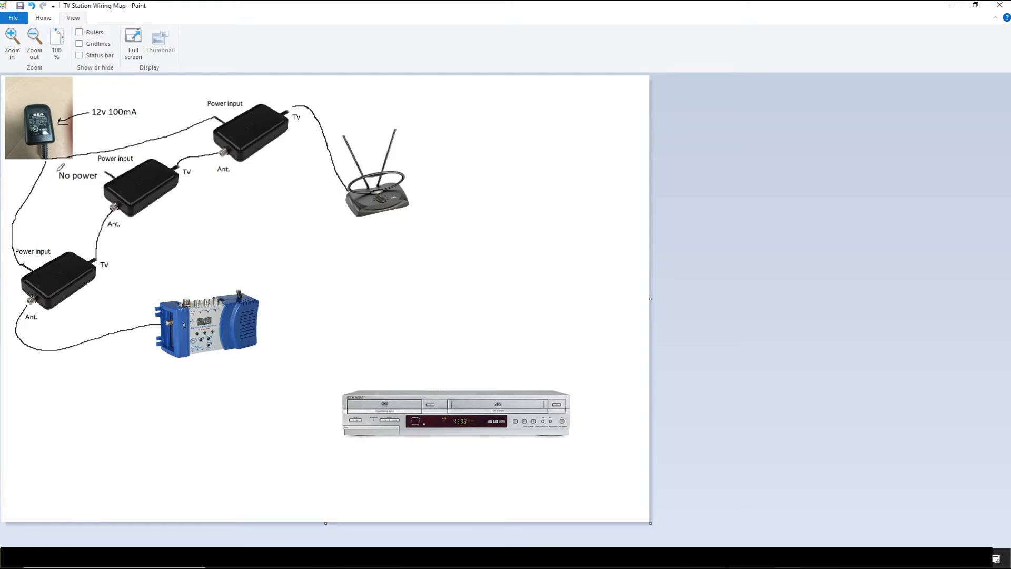
mouse_move(233, 236)
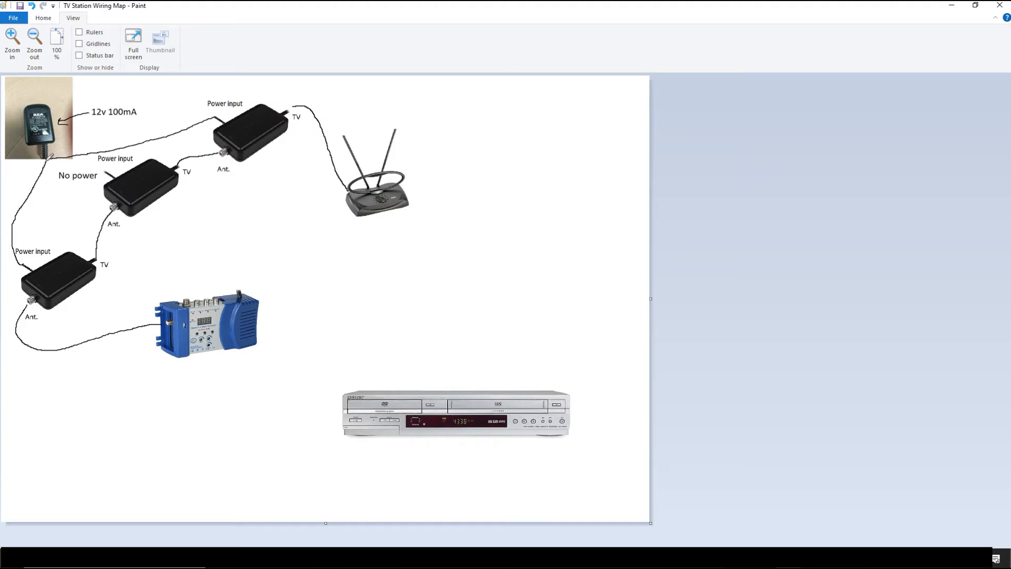
mouse_move(48, 158)
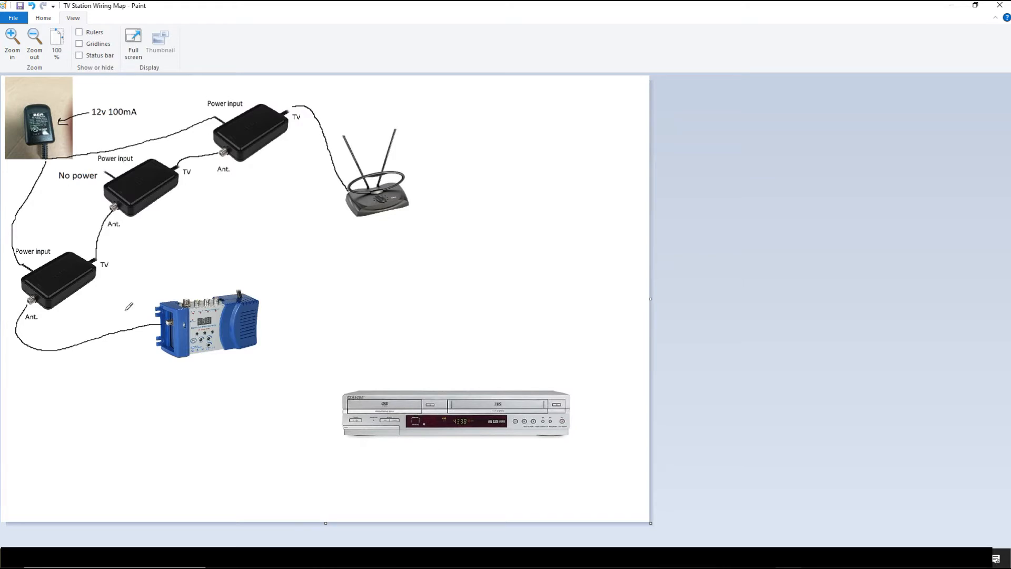
mouse_move(190, 188)
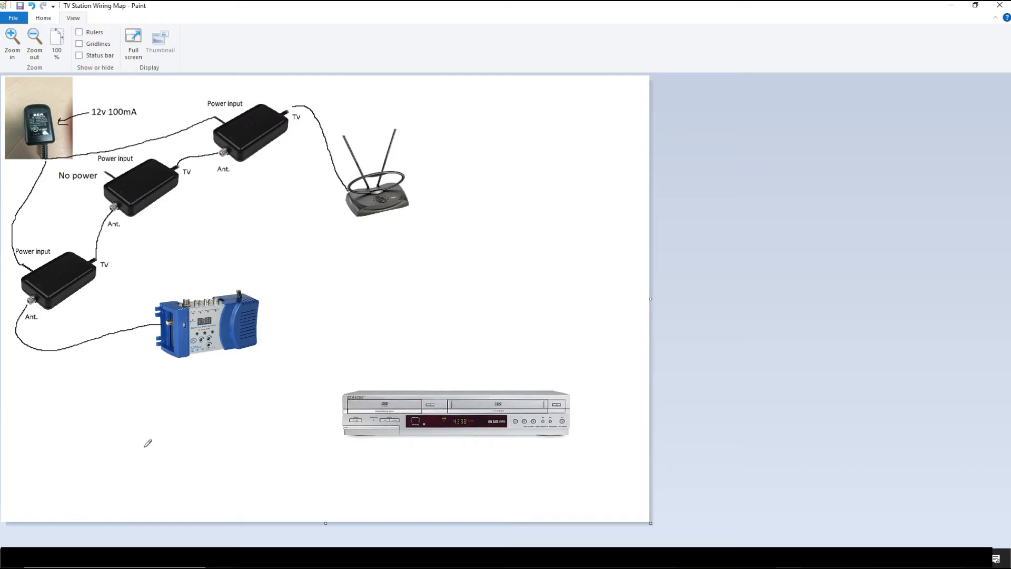
mouse_move(396, 373)
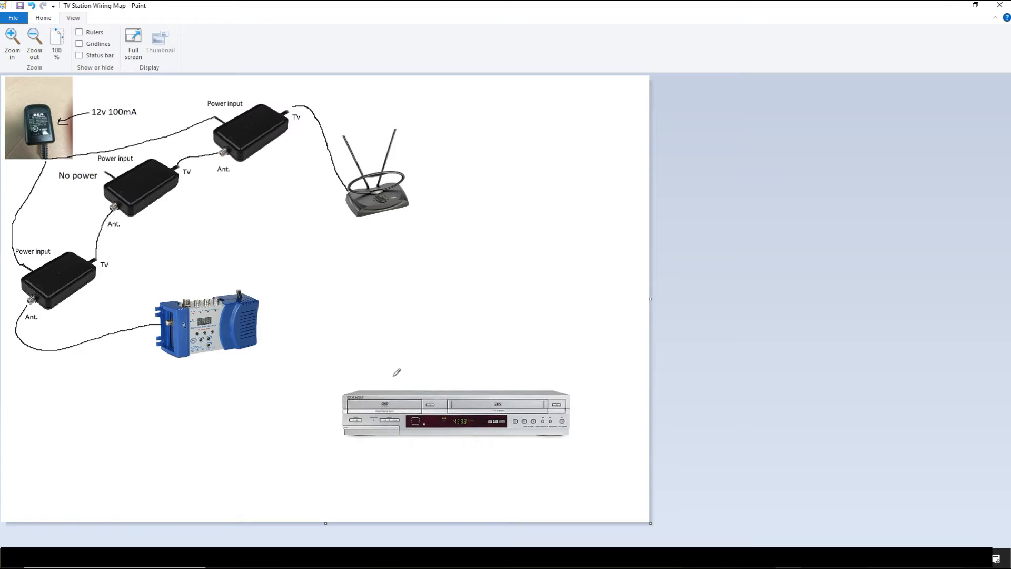
mouse_move(394, 359)
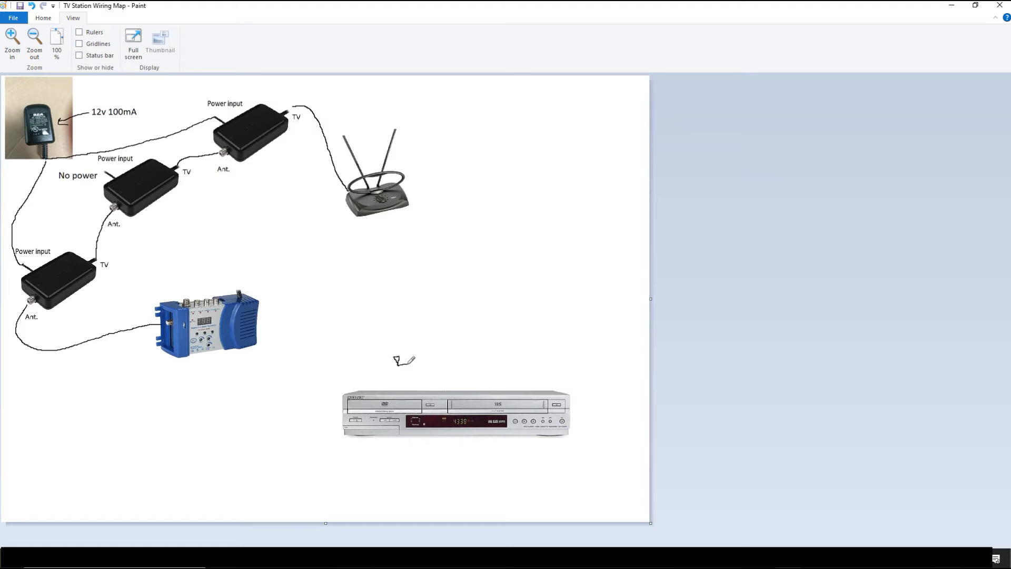
mouse_move(413, 351)
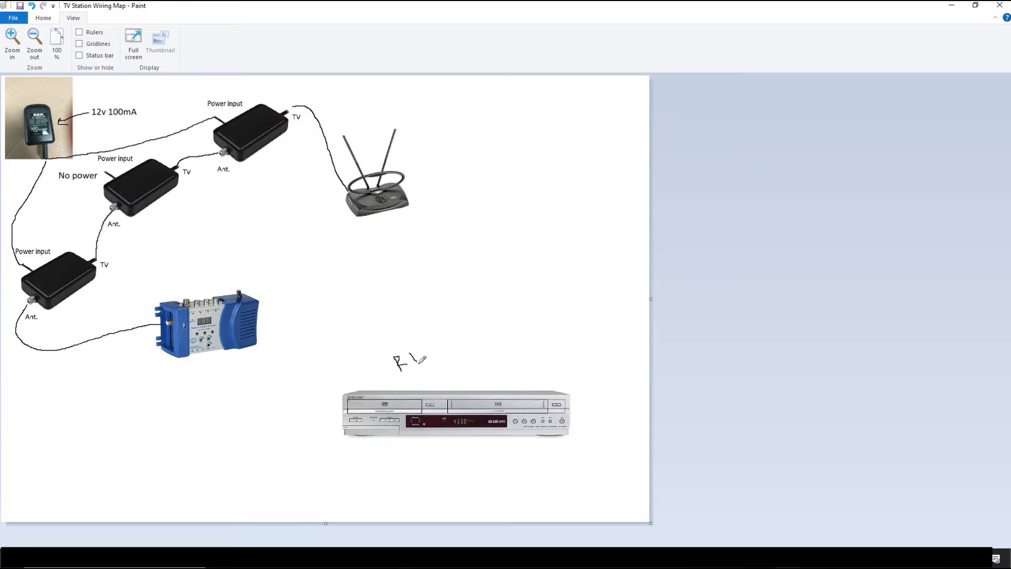
Step: Hand-letter the Y, R and W composite labels above the DVD/VCR
left_click_drag(415, 354, 424, 353)
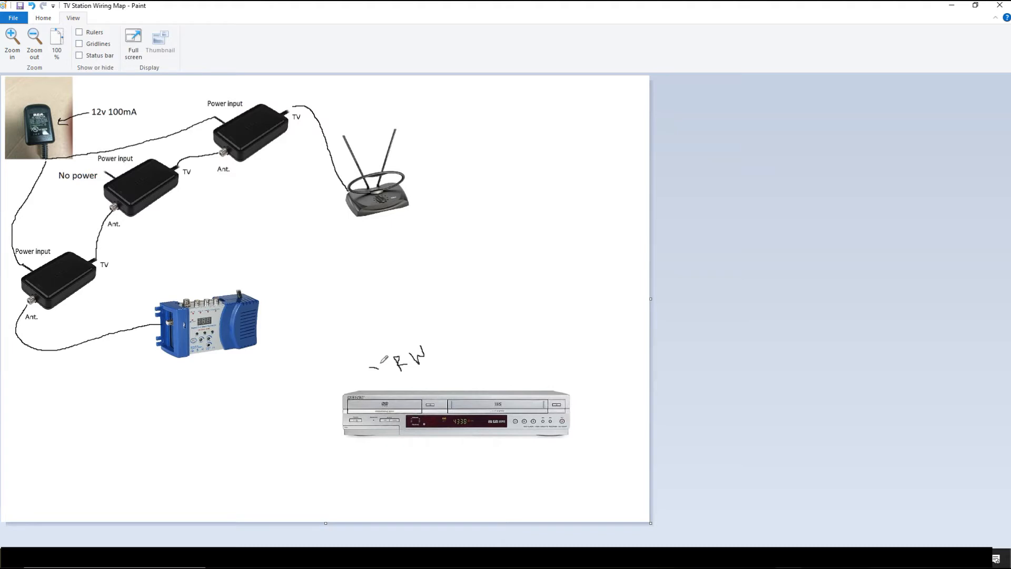
left_click_drag(383, 358, 380, 377)
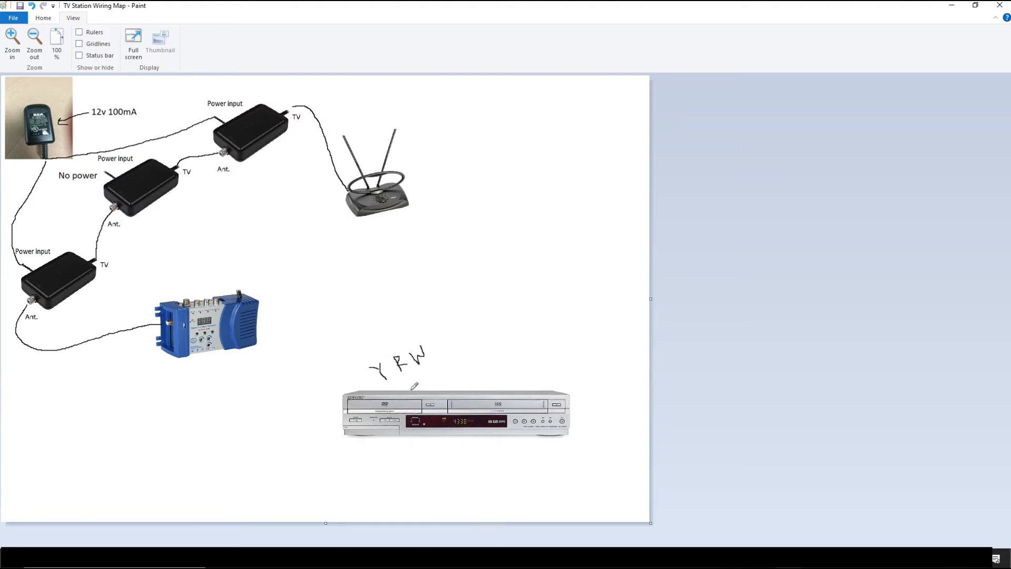
mouse_move(379, 385)
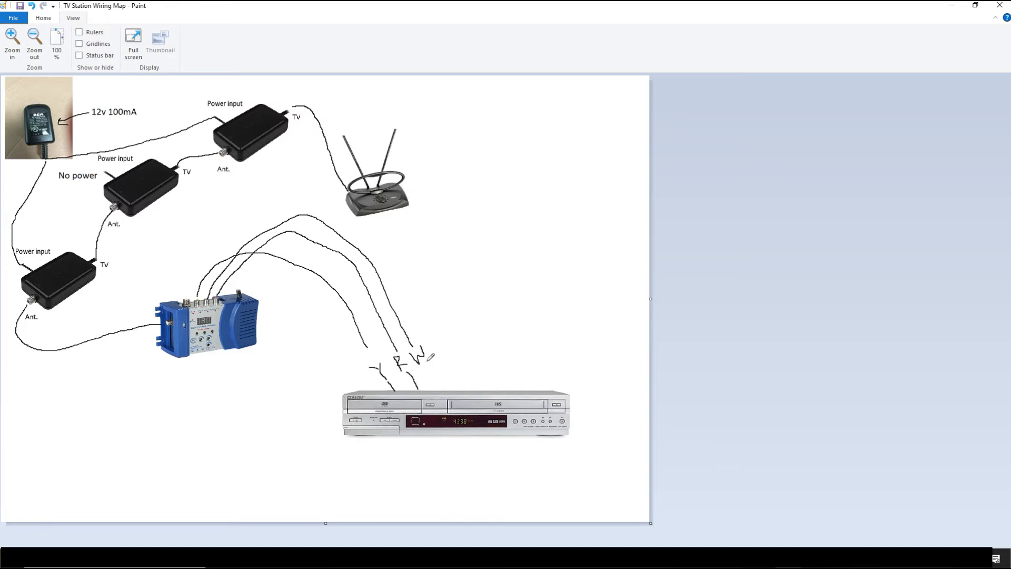
Step: Draw the last composite cable from its label down into the DVD/VCR player
left_click_drag(426, 358, 439, 383)
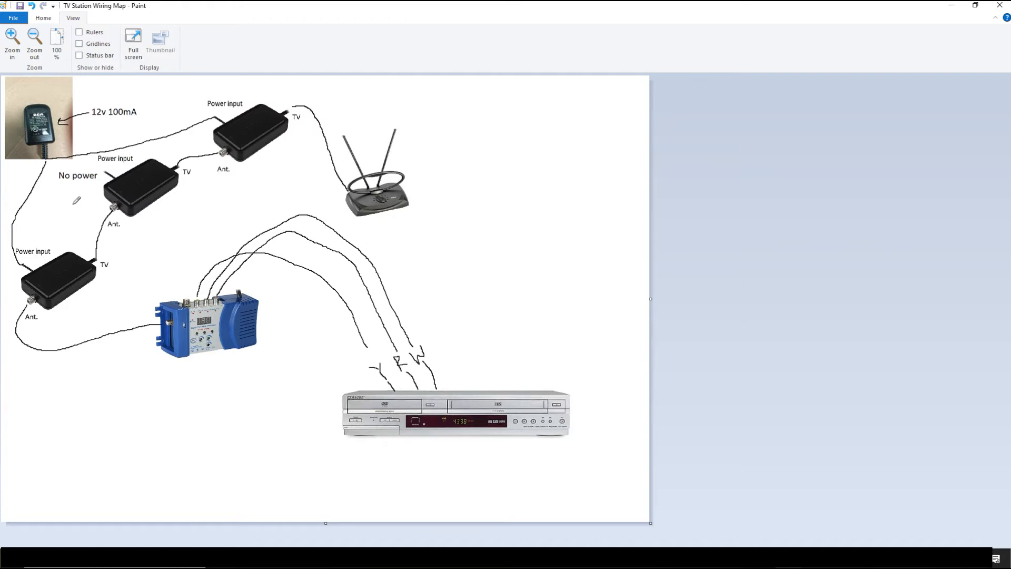
mouse_move(58, 83)
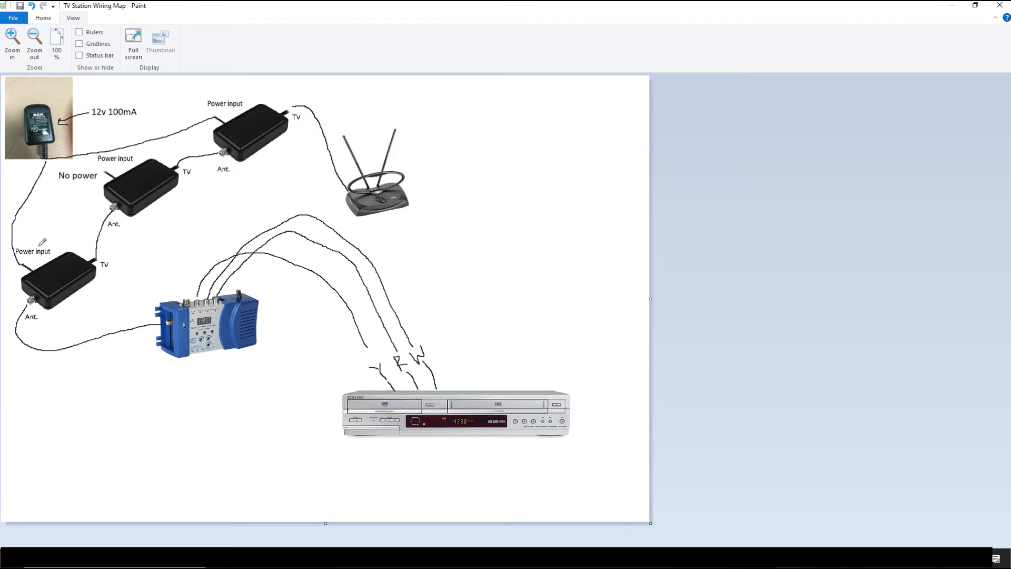
mouse_move(285, 139)
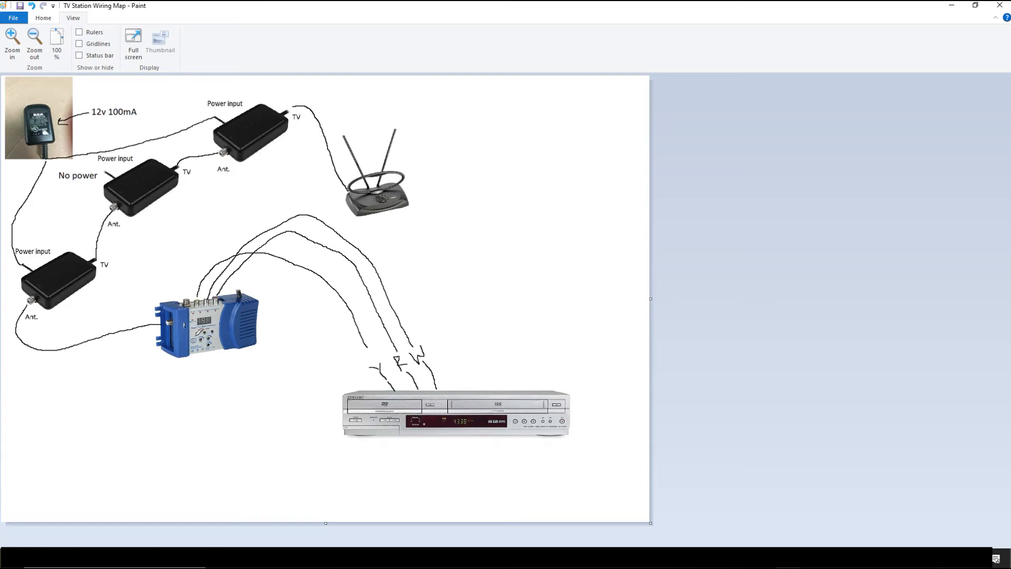
mouse_move(34, 44)
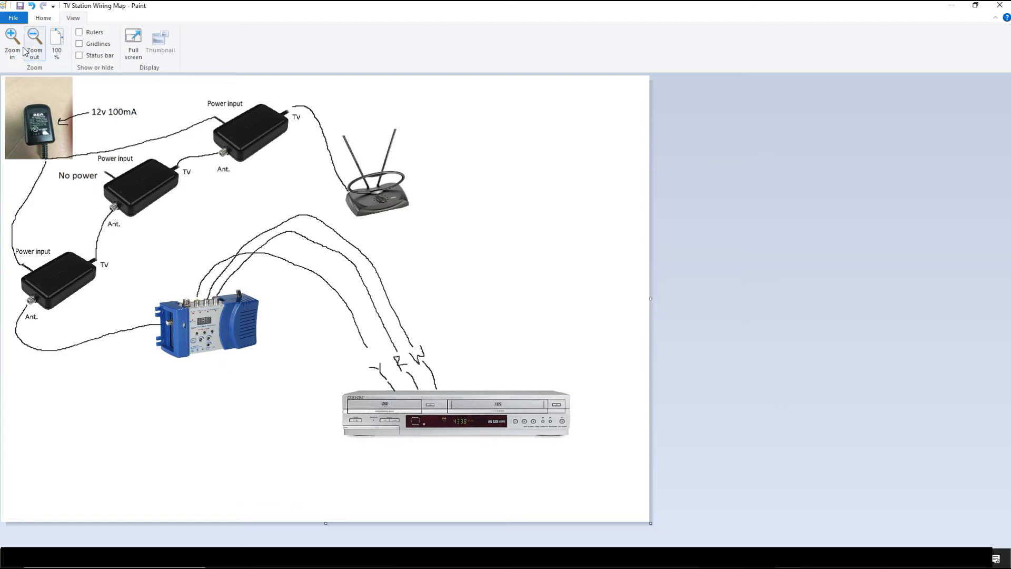
Step: Zoom in on the modulator and its three composite cables
left_click(11, 46)
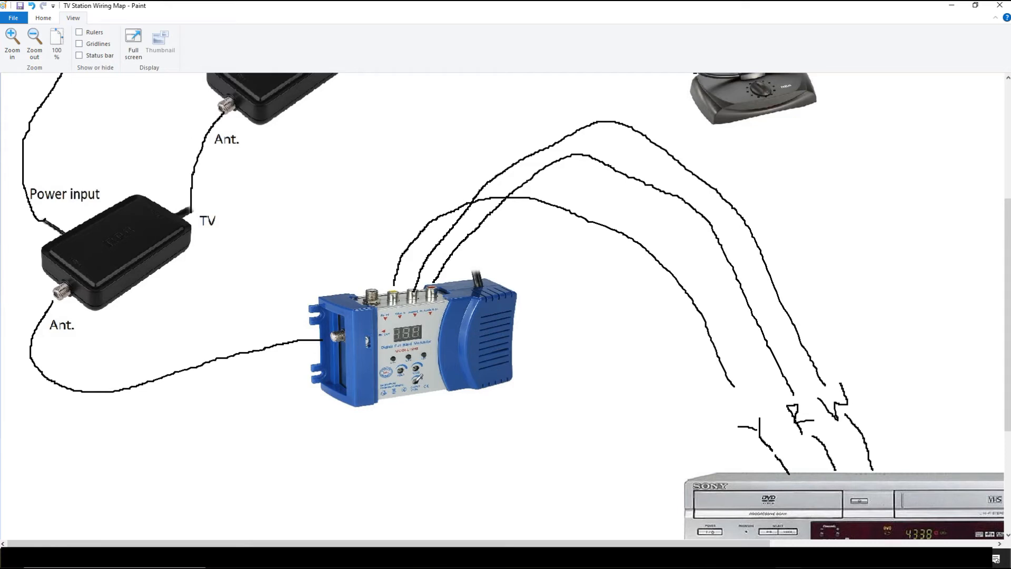
mouse_move(418, 378)
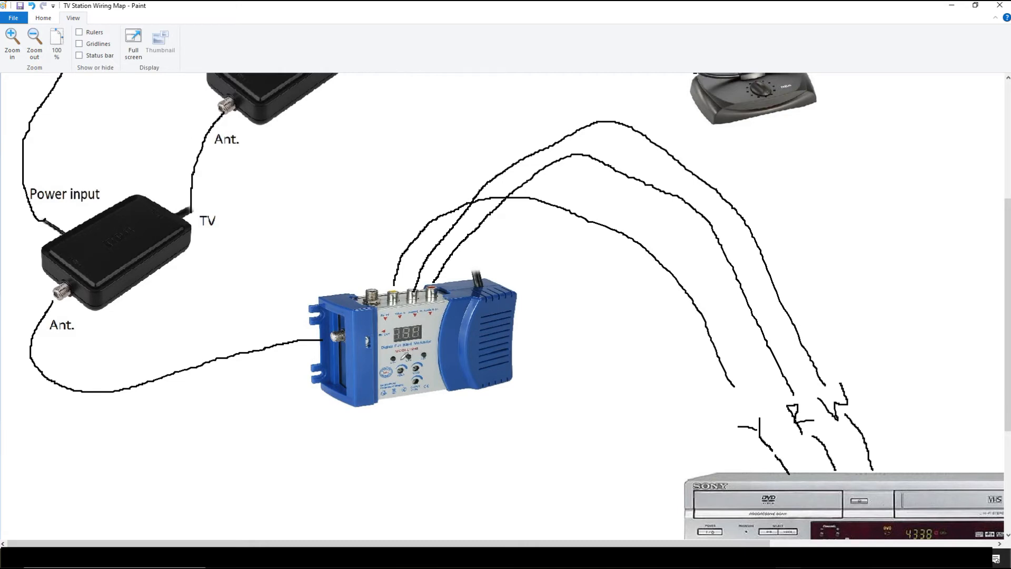
Step: Zoom back out to see the full diagram from antenna to DVD/VCR
left_click(34, 42)
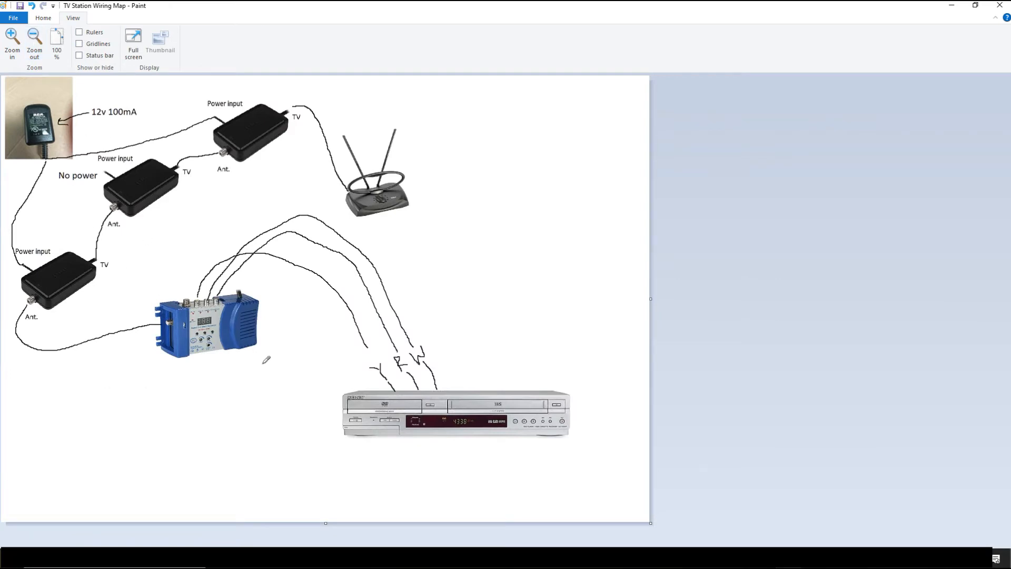
mouse_move(241, 241)
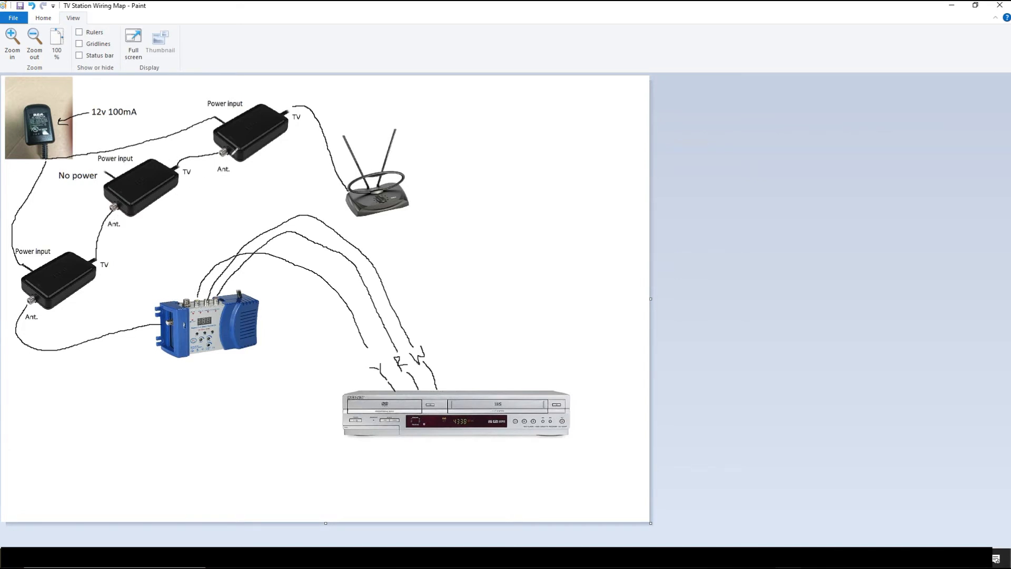
mouse_move(89, 253)
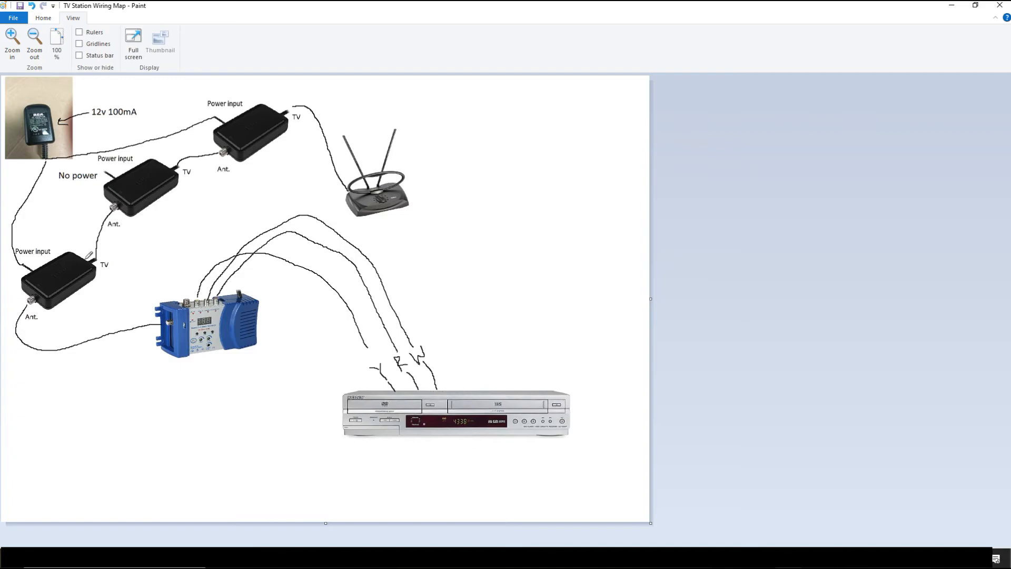